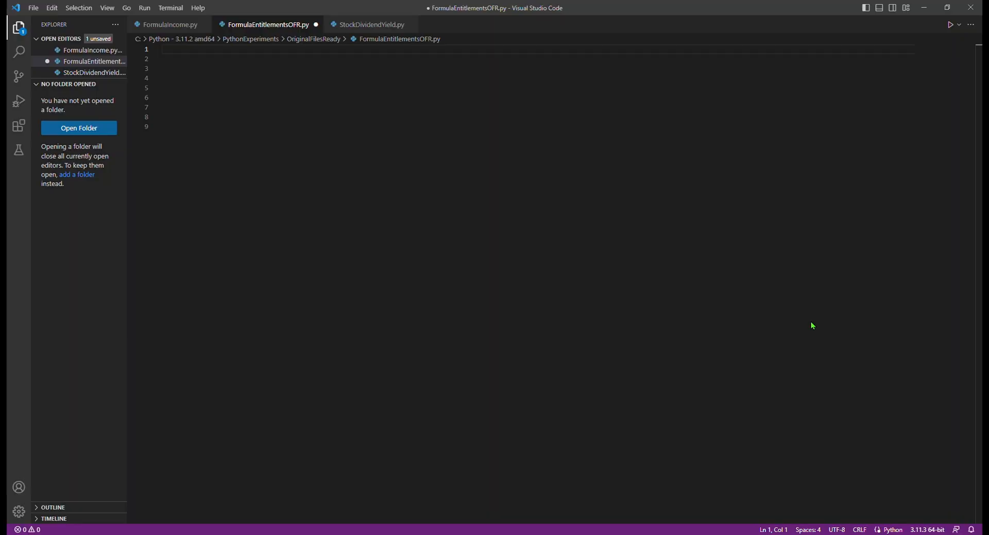
{"action": "mouse_move", "coordinate": [237, 4]}
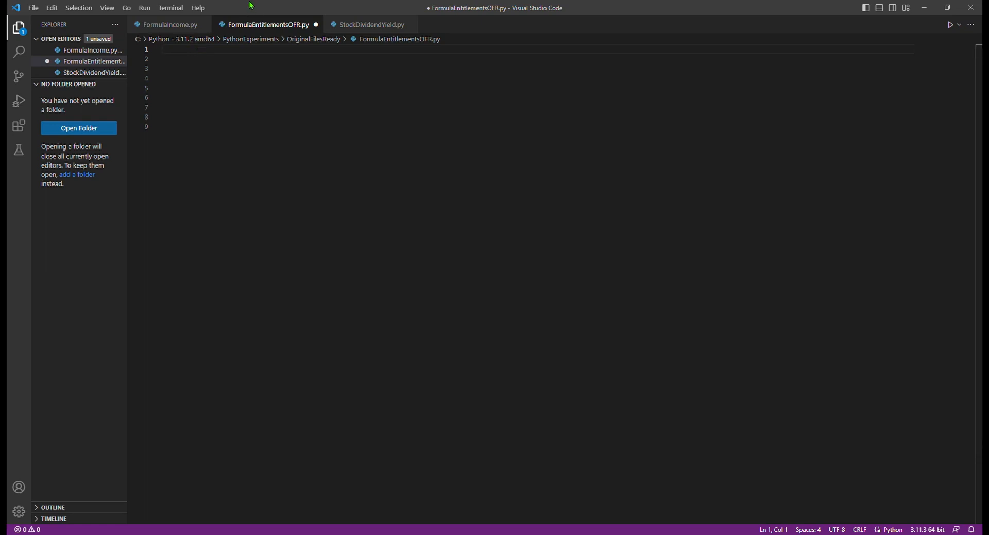
Add header comments for the entitlements/income formula and the Fixed Coupon Bond or FRN interest rate
{"action": "type", "text": "# Formula = Ent"}
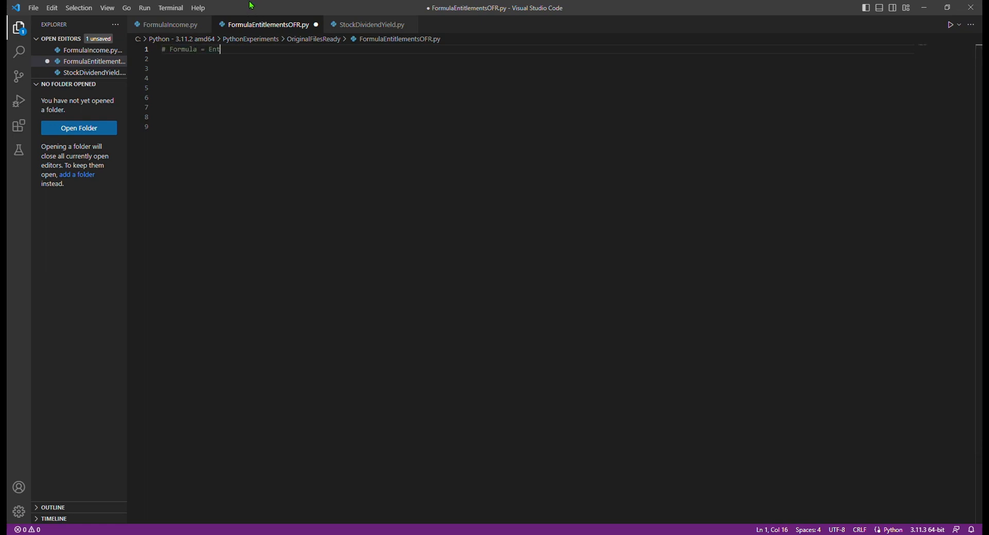
{"action": "type", "text": "itlements or Income #"}
{"action": "left_click", "coordinate": [538, 59]}
{"action": "type", "text": "# How to"}
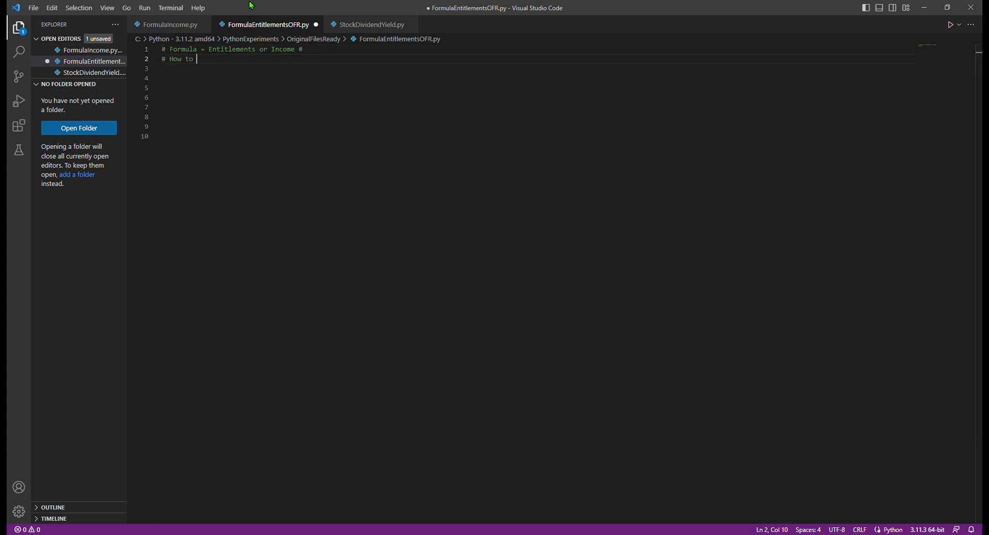
{"action": "type", "text": "calculate the interest rate of a Fixed"}
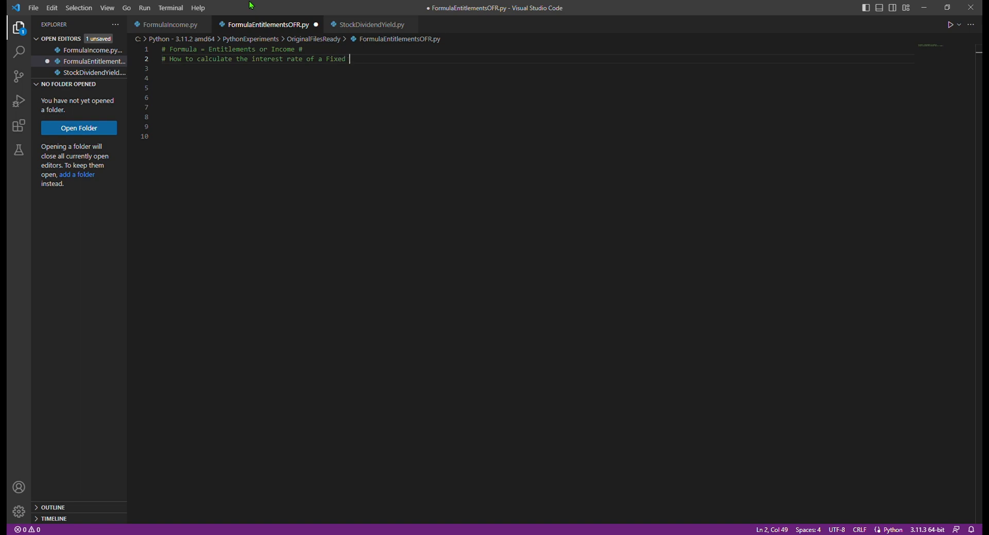
{"action": "type", "text": "Coupon Bond or a Floati"}
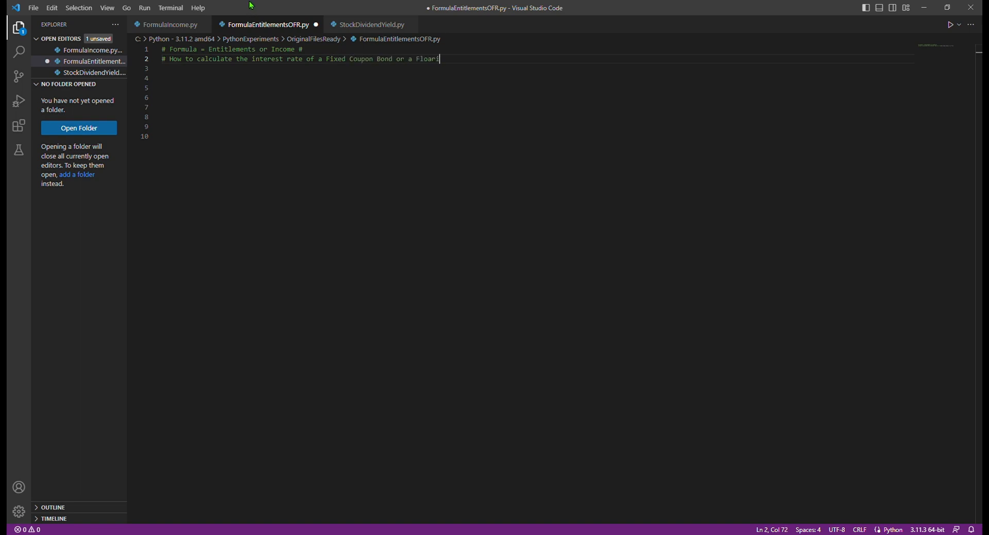
{"action": "type", "text": "ng Rate Note (FRN) #"}
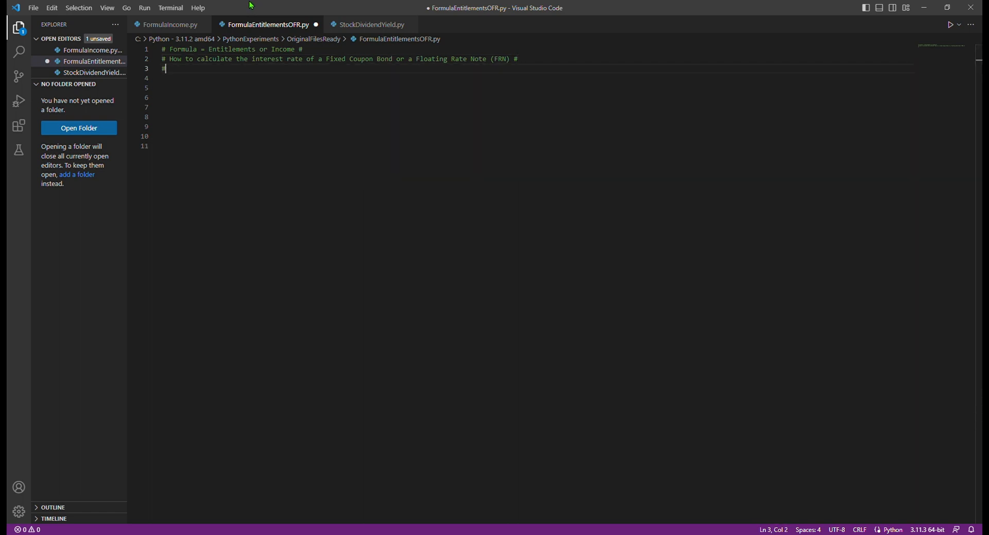
Add a comment about entering the amount calculated by the matrix or an operator -> {variable}
{"action": "type", "text": "Enter the calc"}
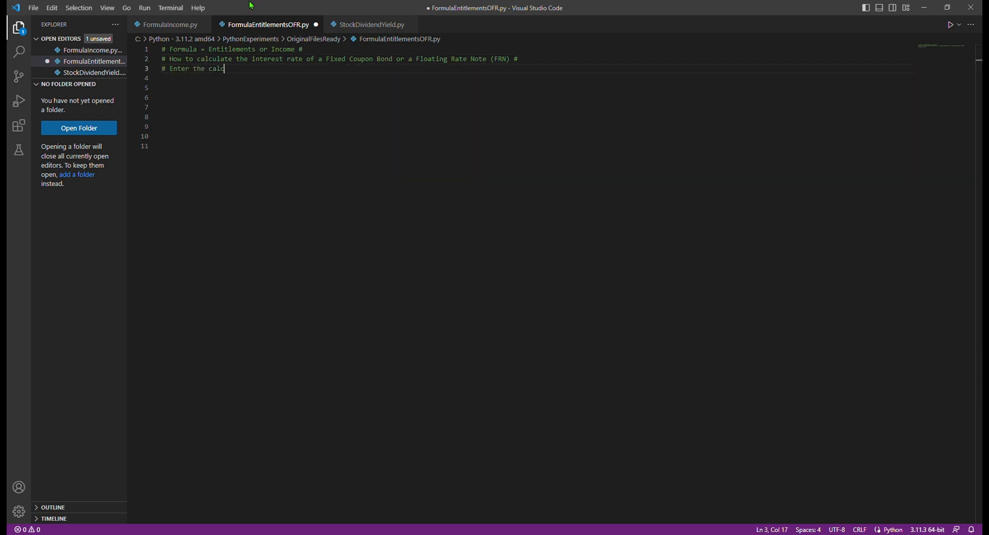
{"action": "type", "text": "ulated amount by the ma"}
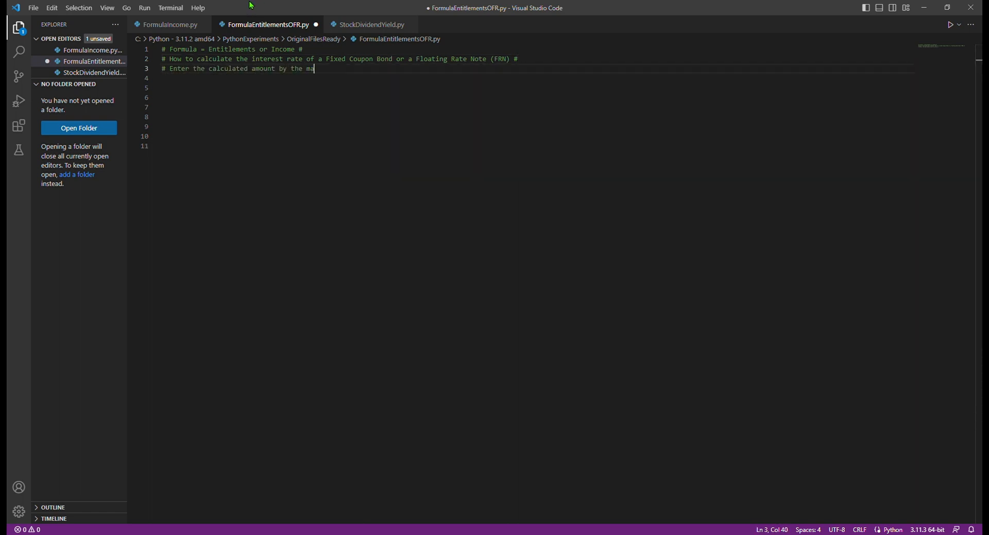
{"action": "type", "text": "trix or by an operator"}
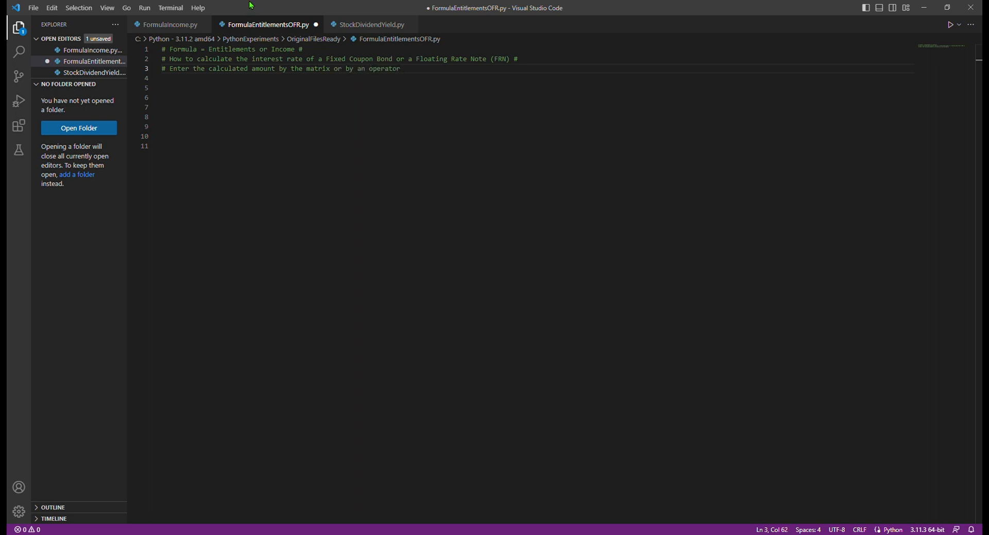
{"action": "type", "text": "->"}
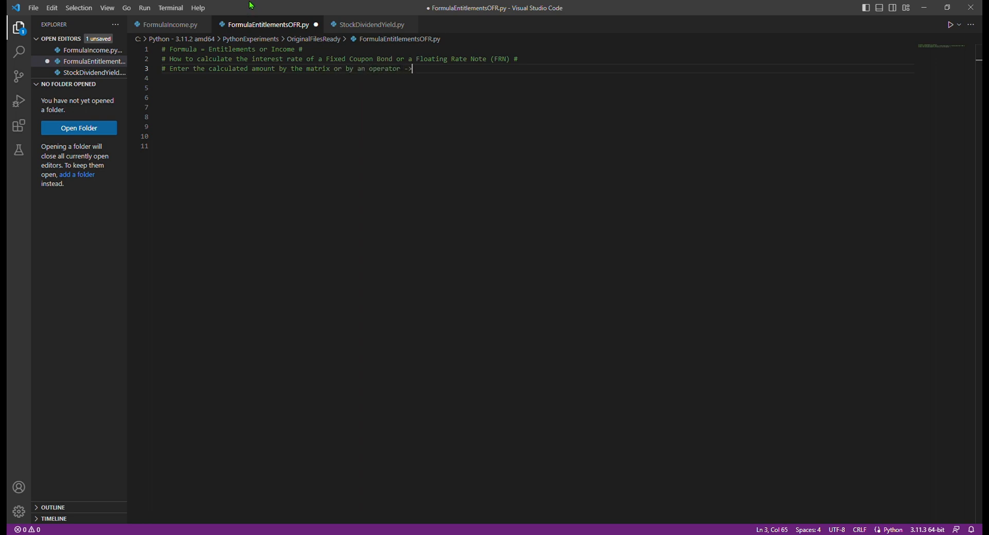
{"action": "type", "text": "{variable} #"}
{"action": "left_click", "coordinate": [537, 78]}
{"action": "type", "text": "# Balance is the Portfolio"}
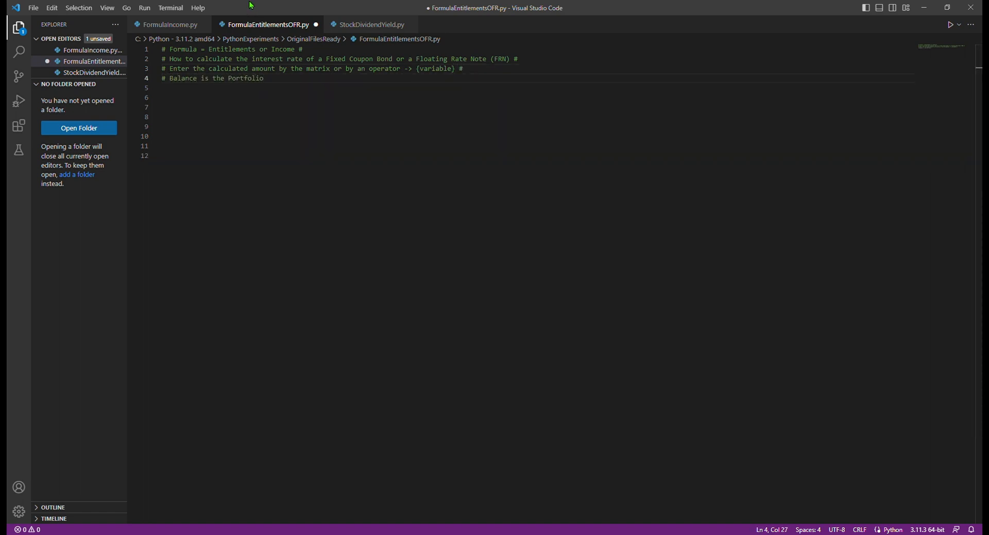
Complete the balance comment as Portfolio_Account_Balance -> {variable} # (EUR)
{"action": "type", "text": "_Account_Ba"}
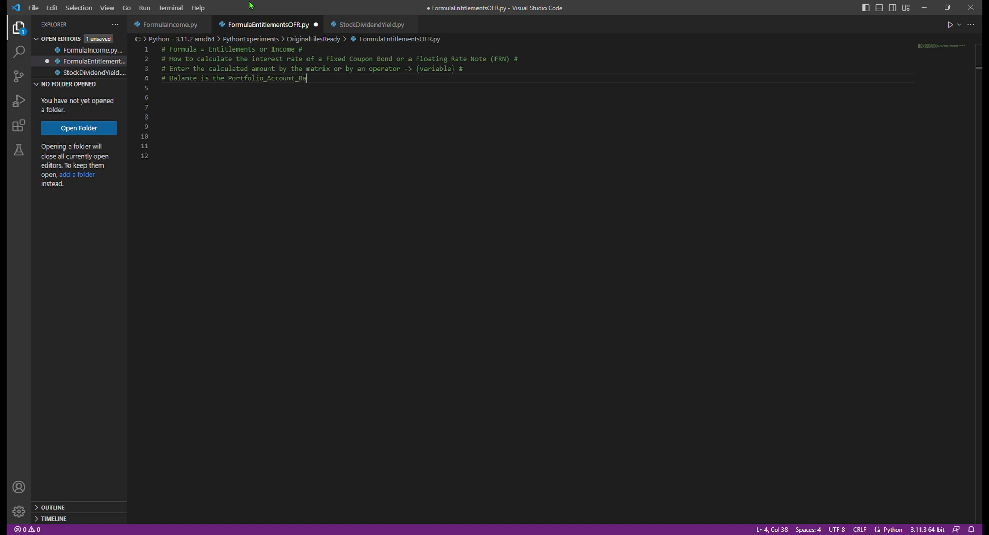
{"action": "type", "text": "lance -> {"}
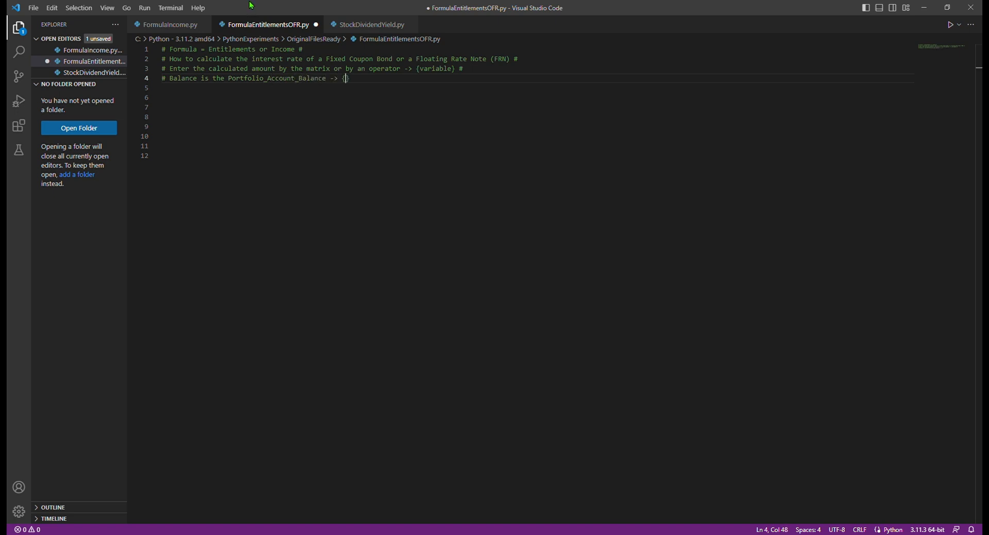
{"action": "type", "text": "variable} #"}
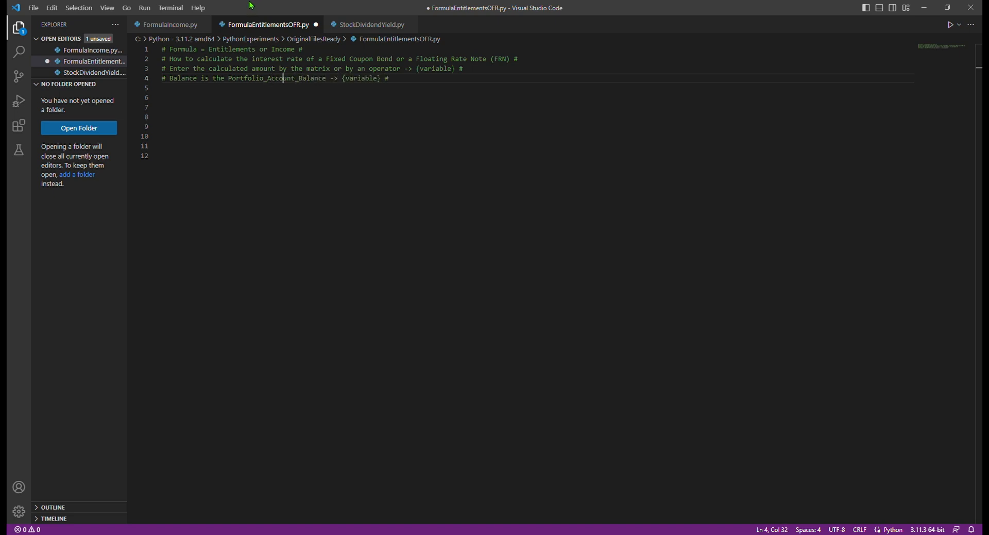
{"action": "type", "text": "(EUR)"}
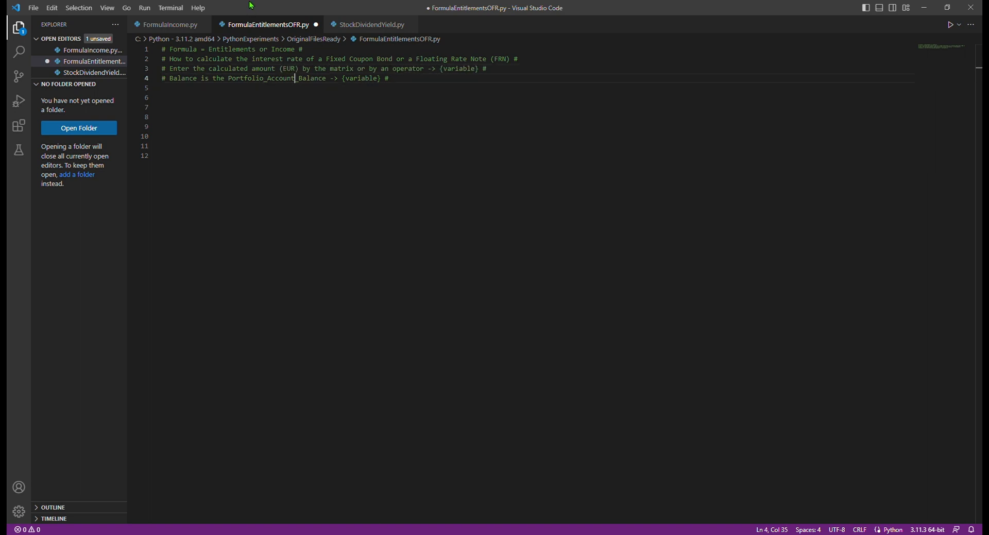
Add comments for bond modality -> 100 and Calculation Convention -> 360 days
{"action": "type", "text": "in (EUR"}
{"action": "left_click", "coordinate": [538, 88]}
{"action": "type", "text": "# Interest rate"}
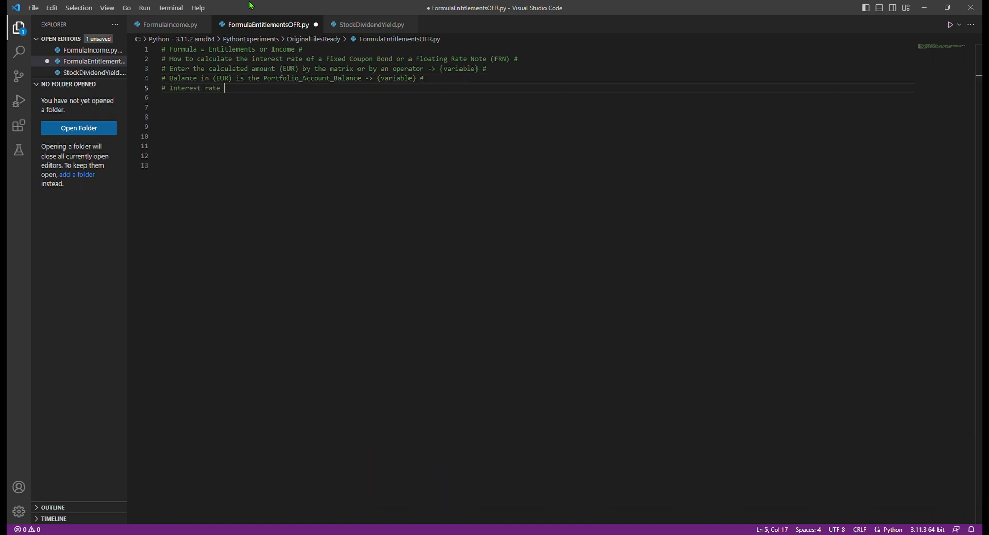
{"action": "type", "text": "bond modality"}
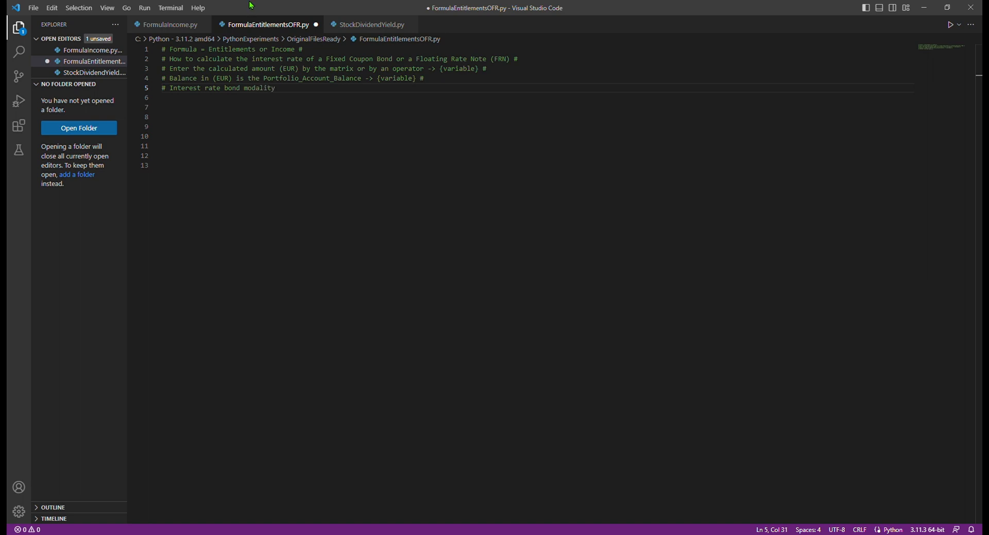
{"action": "type", "text": "-> 100"}
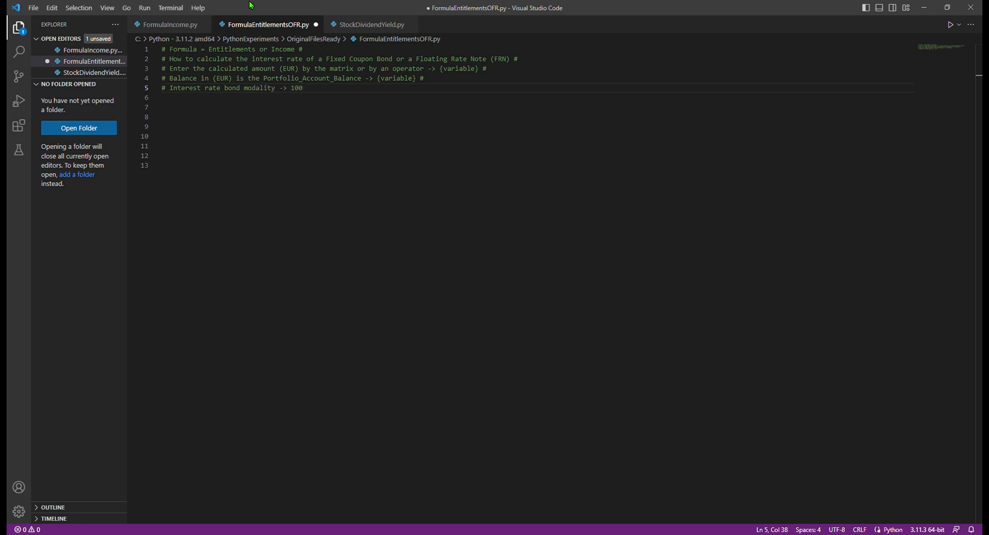
{"action": "type", "text": "{consistent value} #"}
{"action": "left_click", "coordinate": [538, 98]}
{"action": "type", "text": "# Bond Convention"}
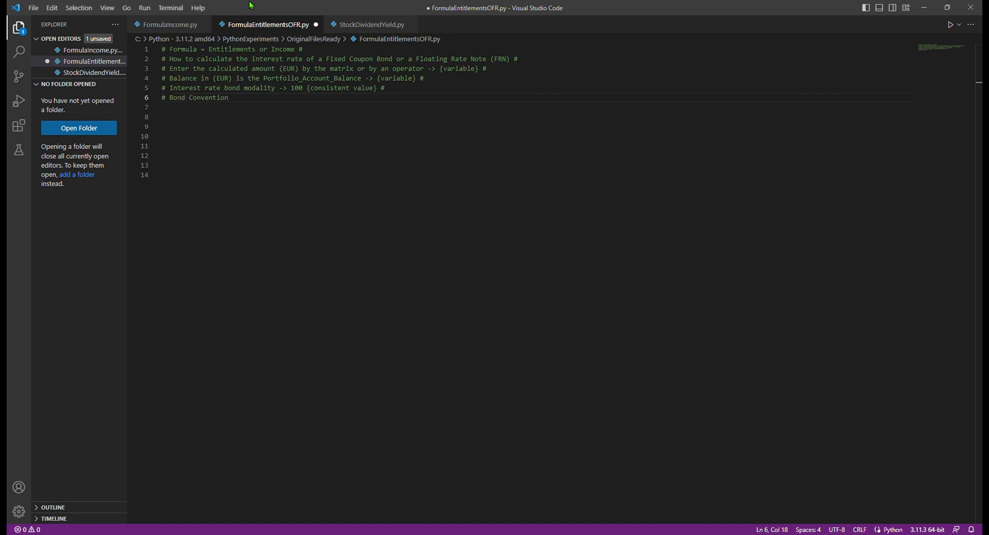
{"action": "type", "text": "-> 360 days"}
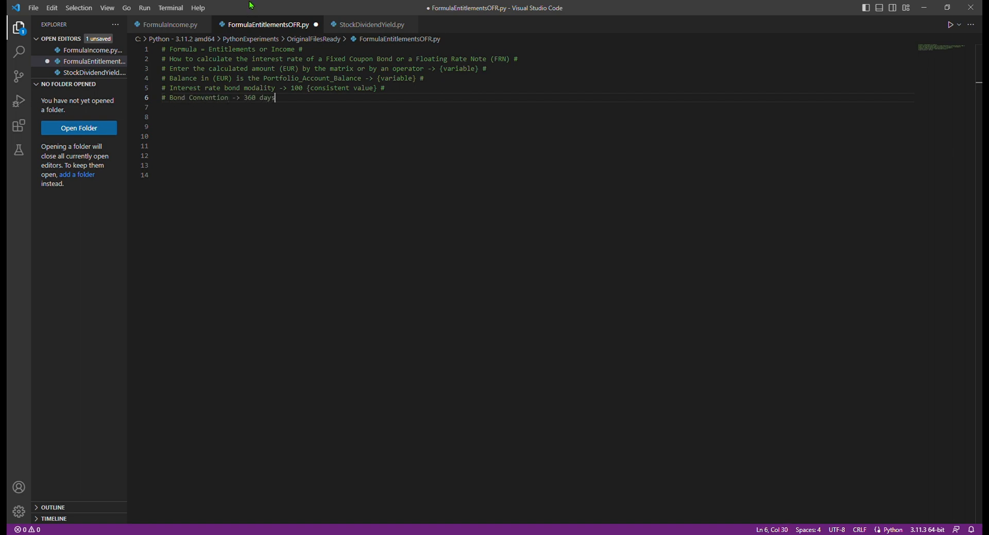
{"action": "type", "text": "Calcu"}
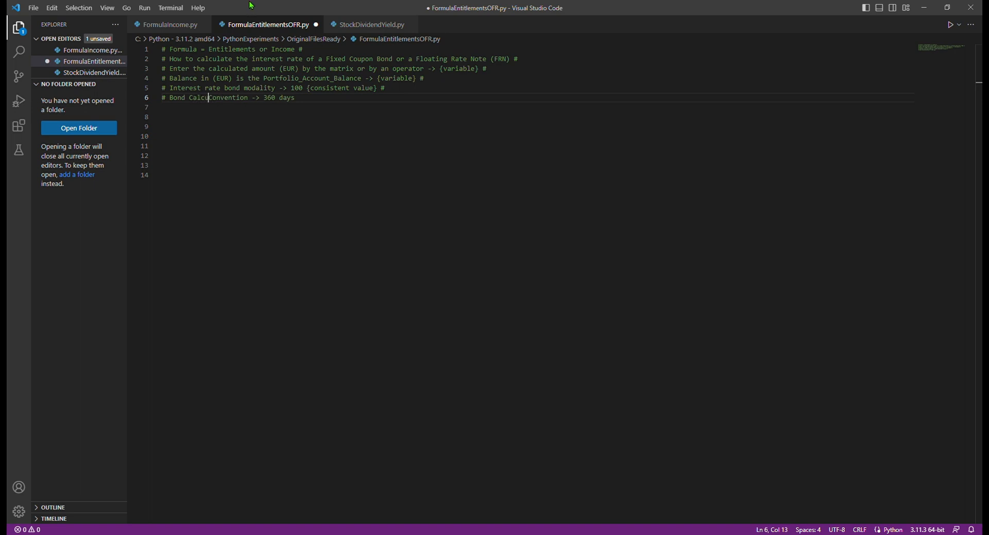
{"action": "type", "text": "lation"}
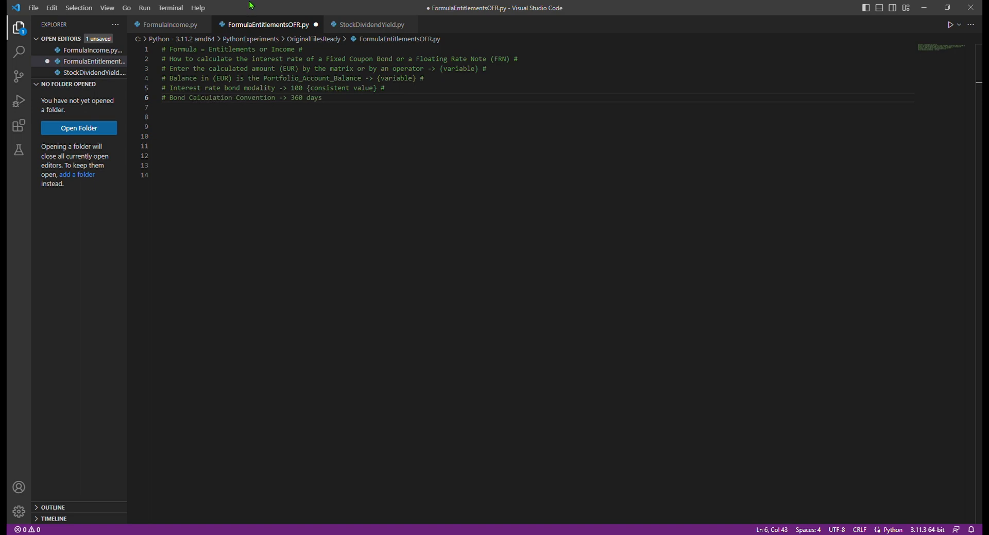
{"action": "type", "text": "{consistent value}"}
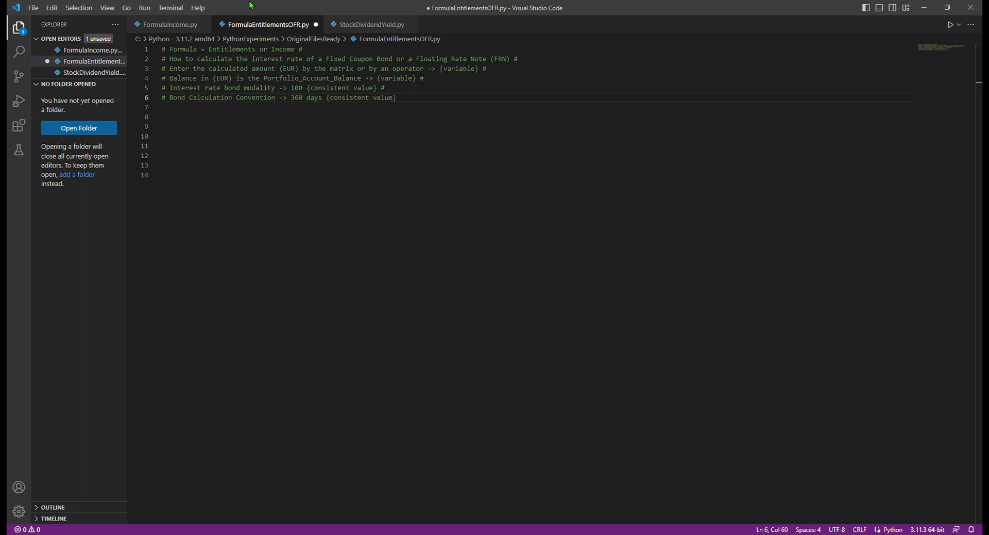
{"action": "type", "text": "for this examples"}
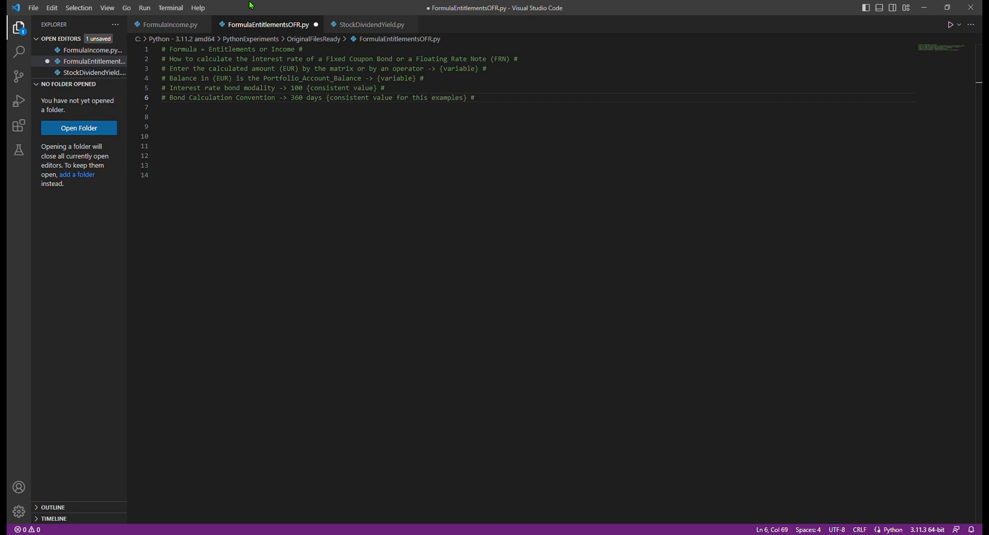
{"action": "type", "text": "/these example/"}
{"action": "left_click", "coordinate": [538, 108]}
{"action": "type", "text": "#"}
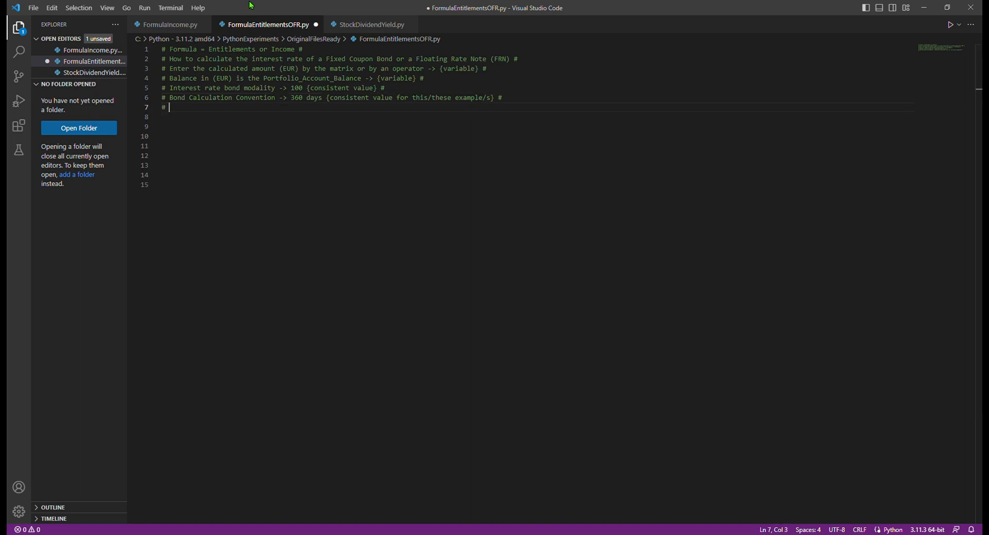
Add comments for Bond Duration -> 26 days {variable} and the calculated interest rate return
{"action": "type", "text": "Bond Duration"}
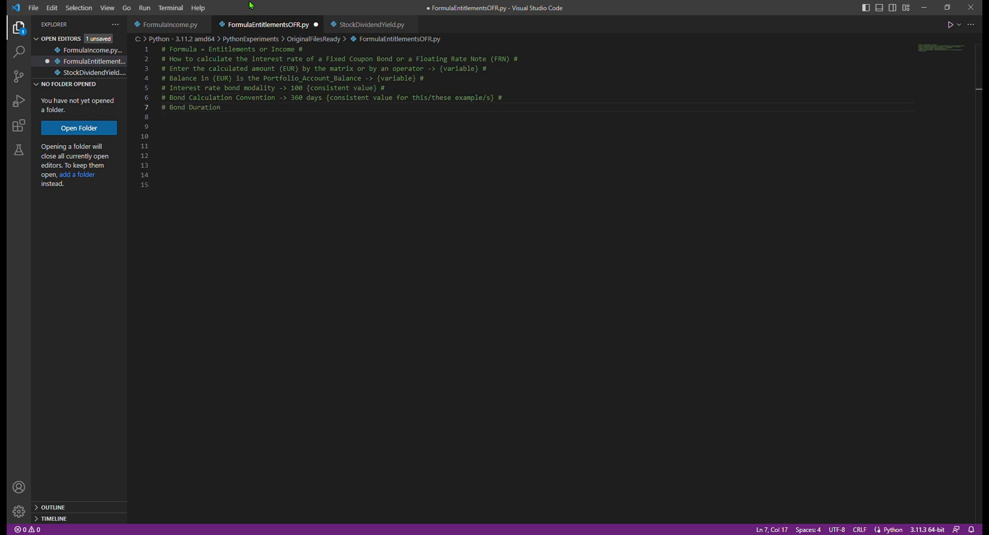
{"action": "type", "text": "-> 26 da"}
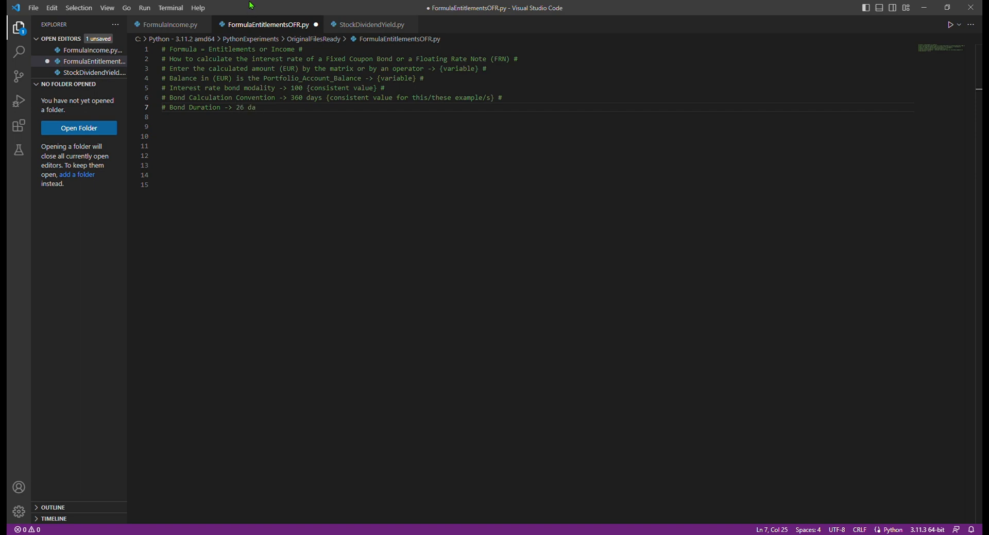
{"action": "type", "text": "ys {va}"}
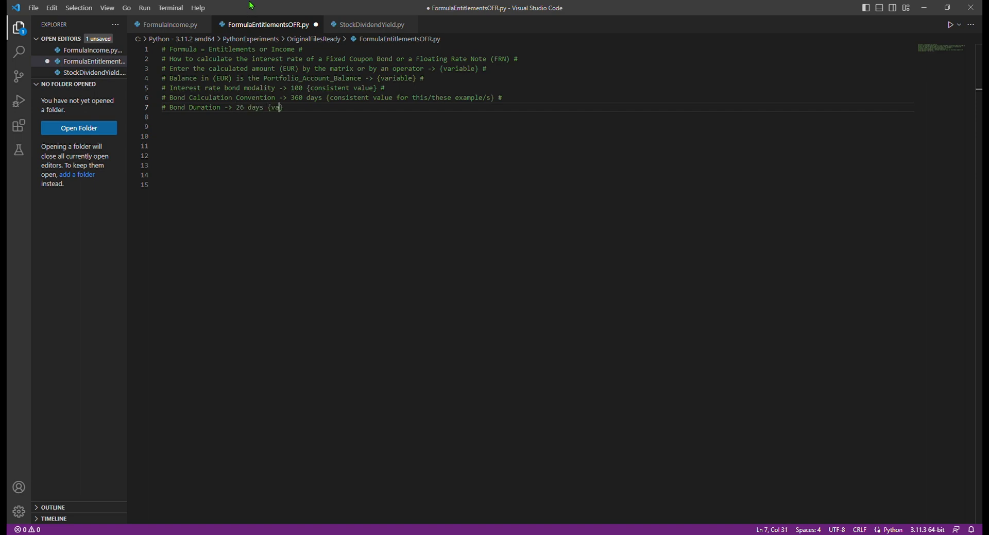
{"action": "type", "text": "riable} #"}
{"action": "type", "text": "# Return ->"}
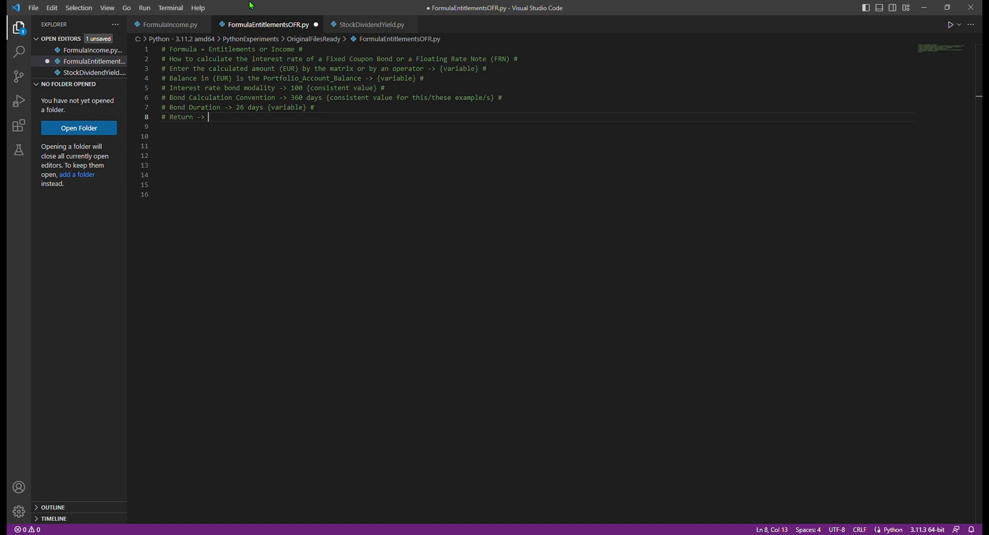
{"action": "type", "text": "Calculated interest rate #"}
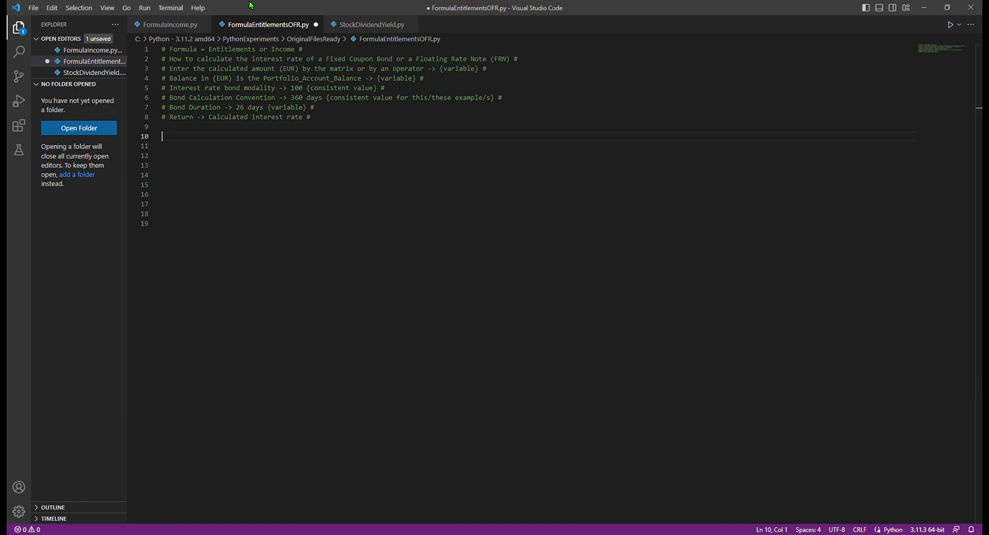
Declare the variables convention = 360 and interest_rate_modality = 100
{"action": "left_click_drag", "start_coordinate": [170, 98], "coordinate": [275, 98]}
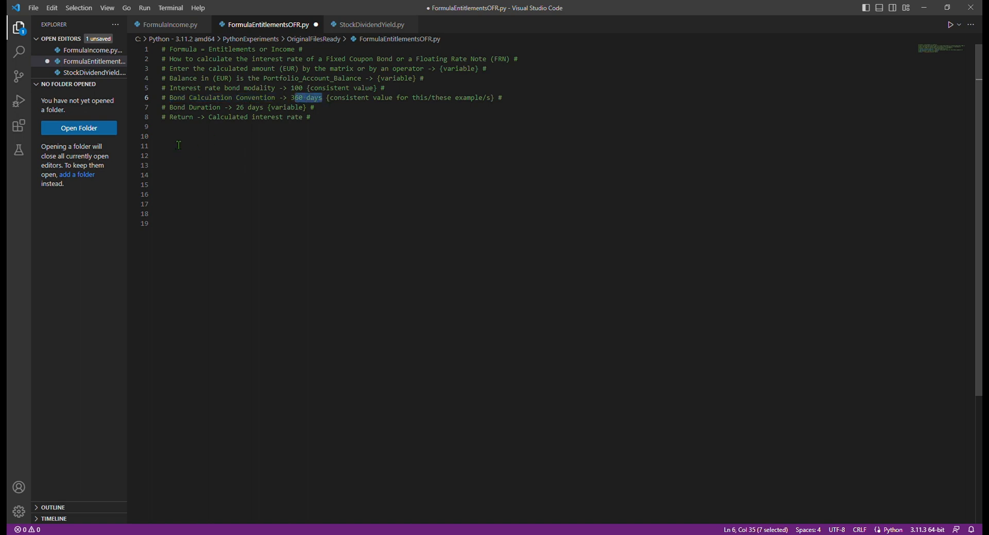
{"action": "type", "text": "convention = 360"}
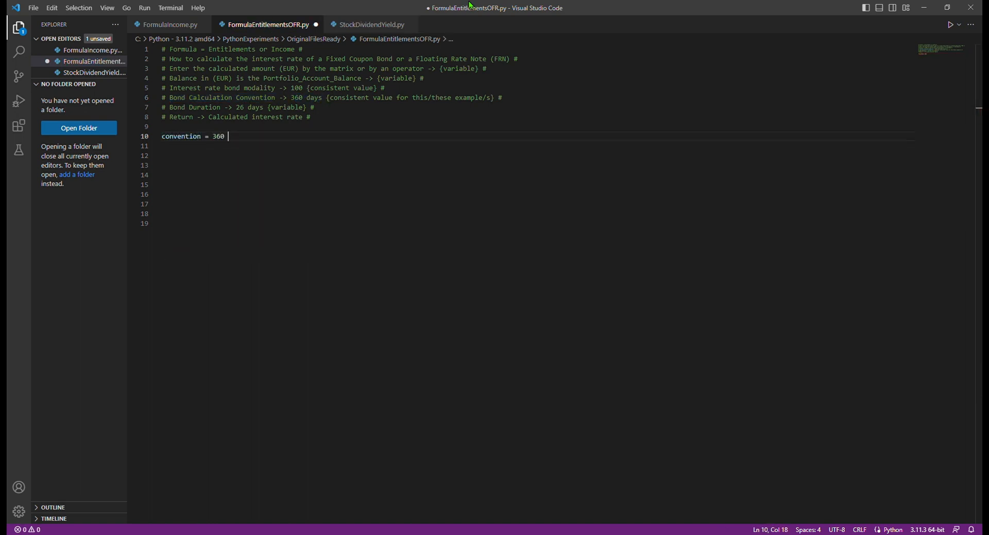
{"action": "key", "text": "Enter"}
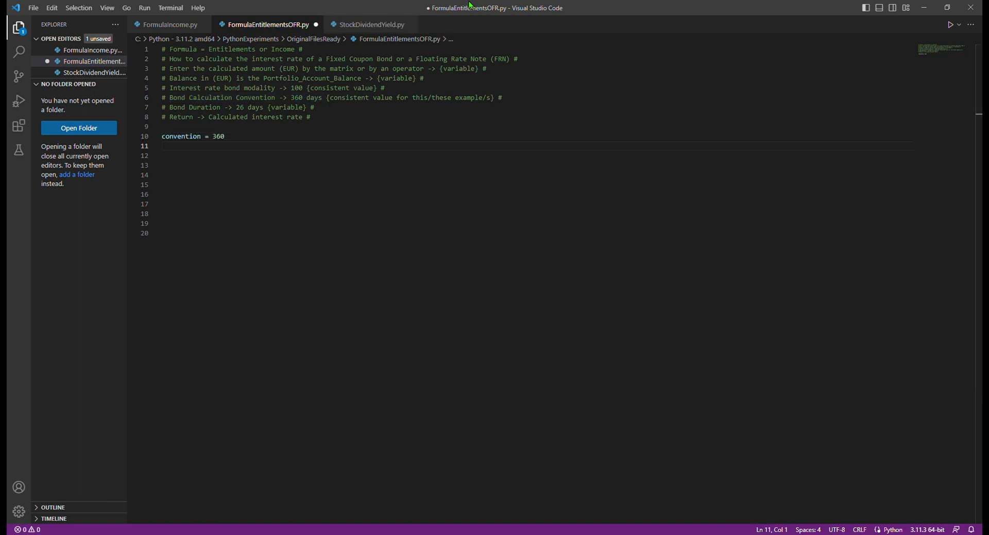
{"action": "type", "text": "interest_rate_modality ="}
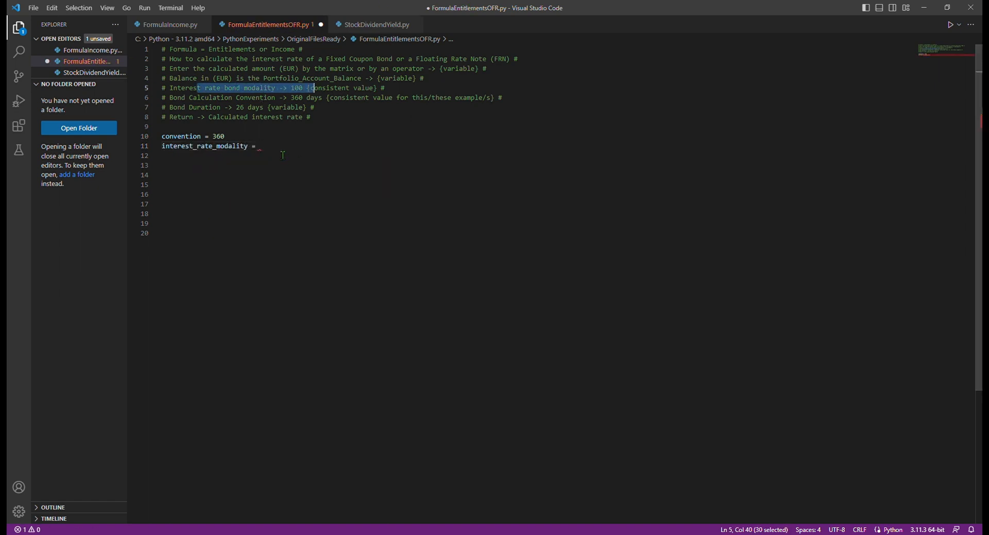
{"action": "type", "text": "100"}
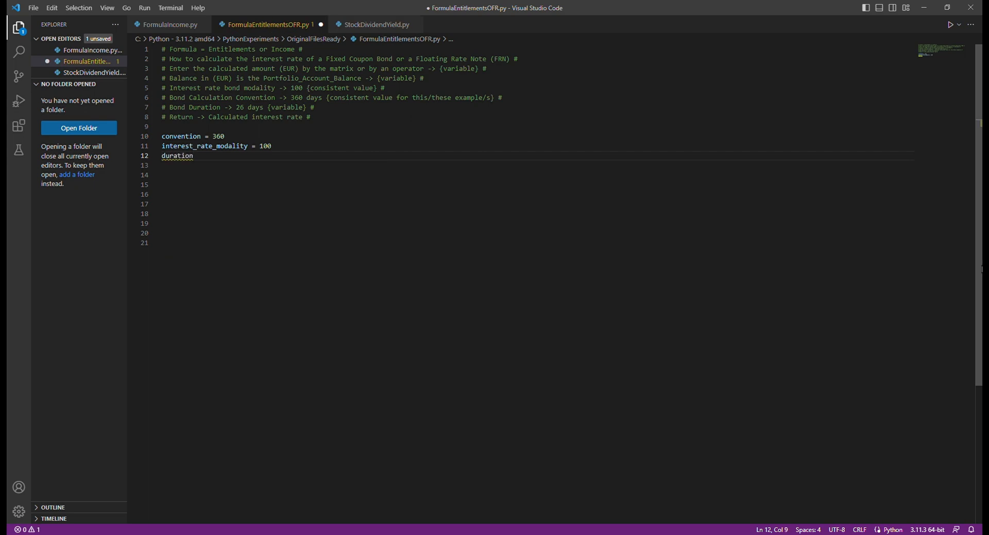
{"action": "type", "text": "= []"}
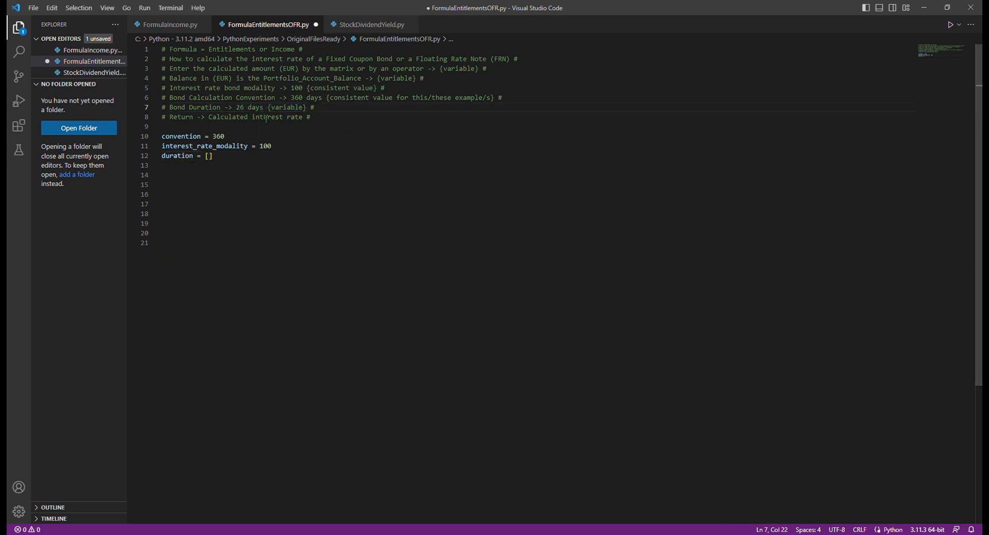
Add empty-list placeholders for the balance and given_amount variables
{"action": "type", "text": "balance = ["}
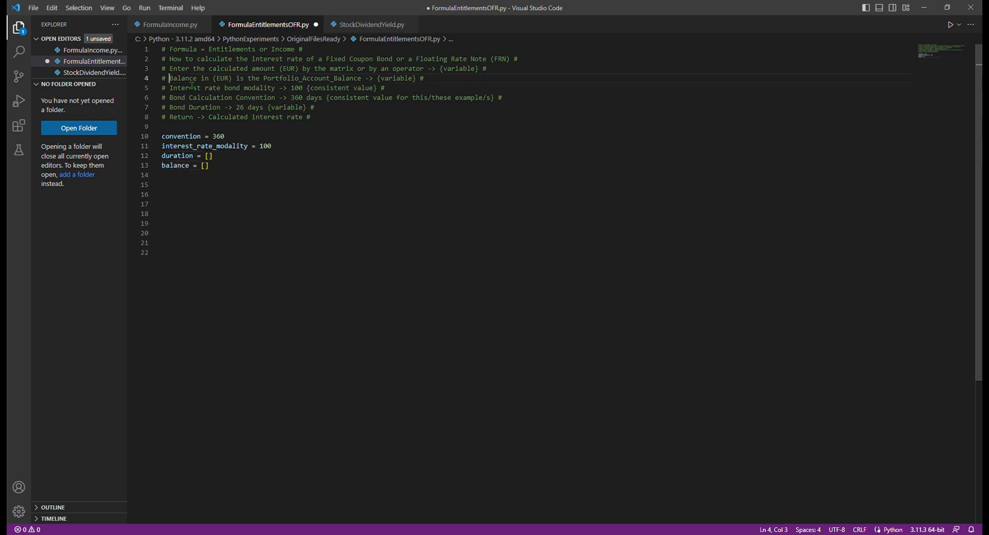
{"action": "left_click_drag", "start_coordinate": [169, 78], "coordinate": [424, 79]}
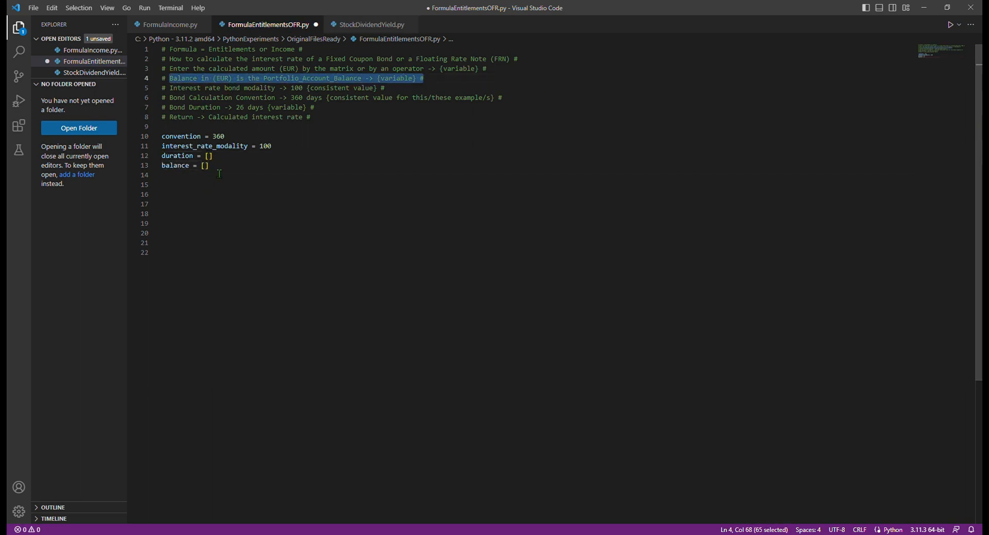
{"action": "type", "text": "given"}
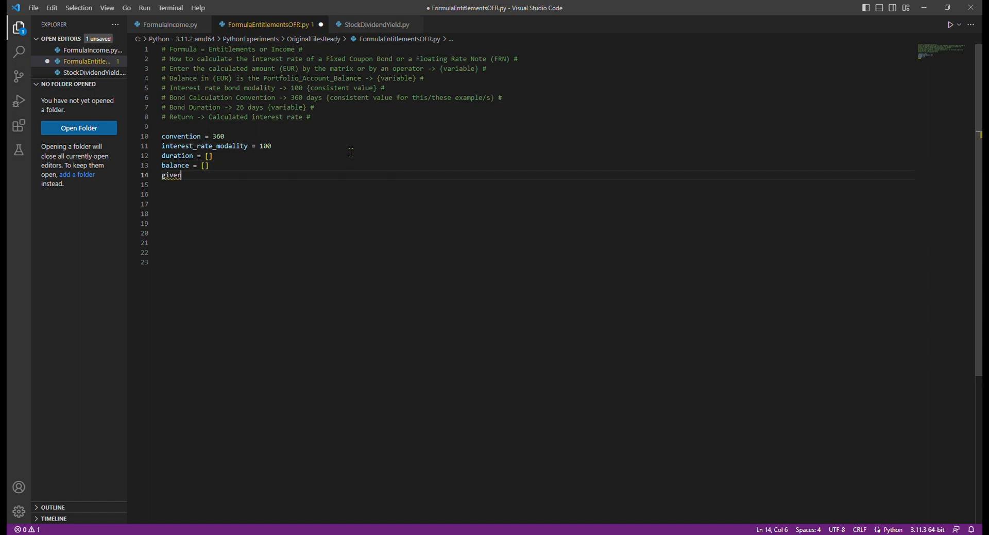
{"action": "type", "text": "_amount = []"}
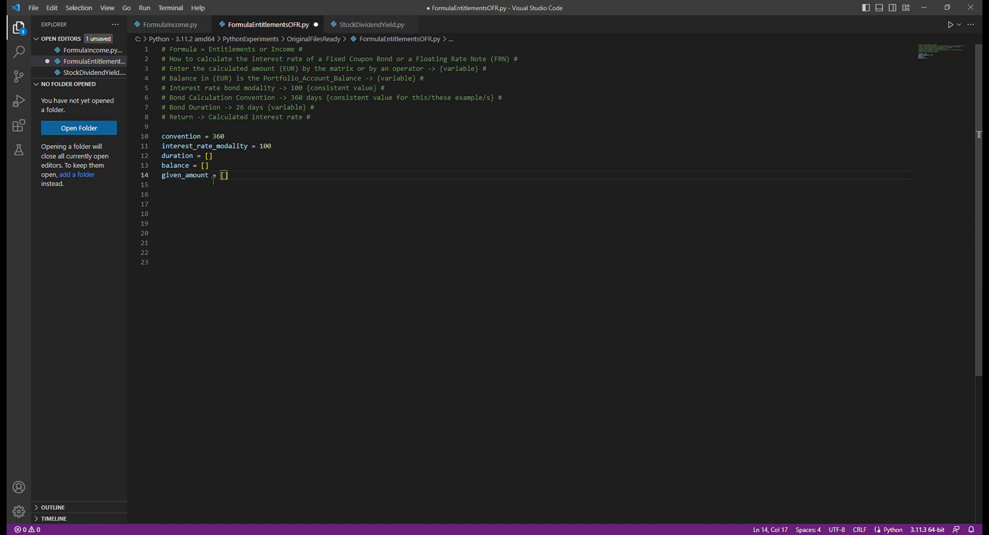
{"action": "double_click", "coordinate": [184, 175]}
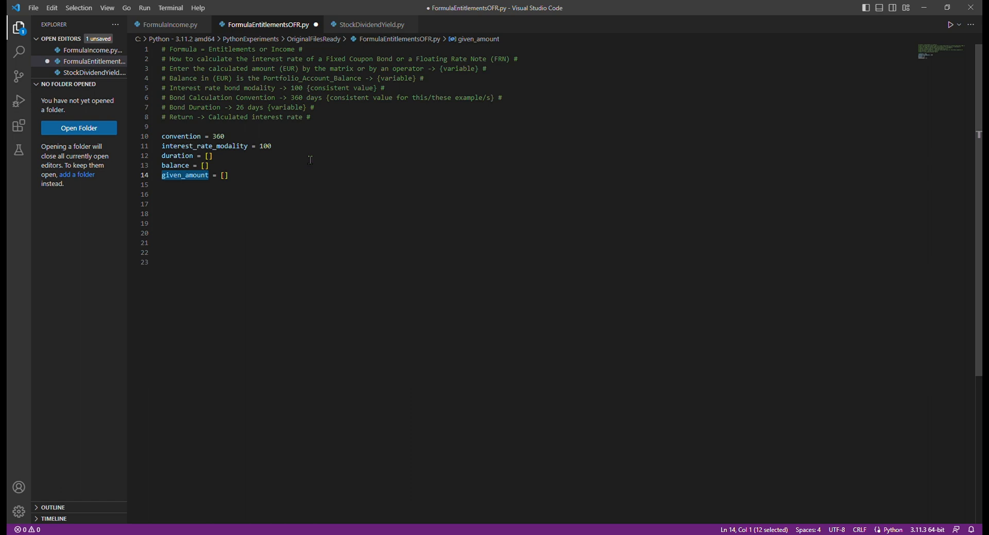
{"action": "mouse_move", "coordinate": [271, 168]}
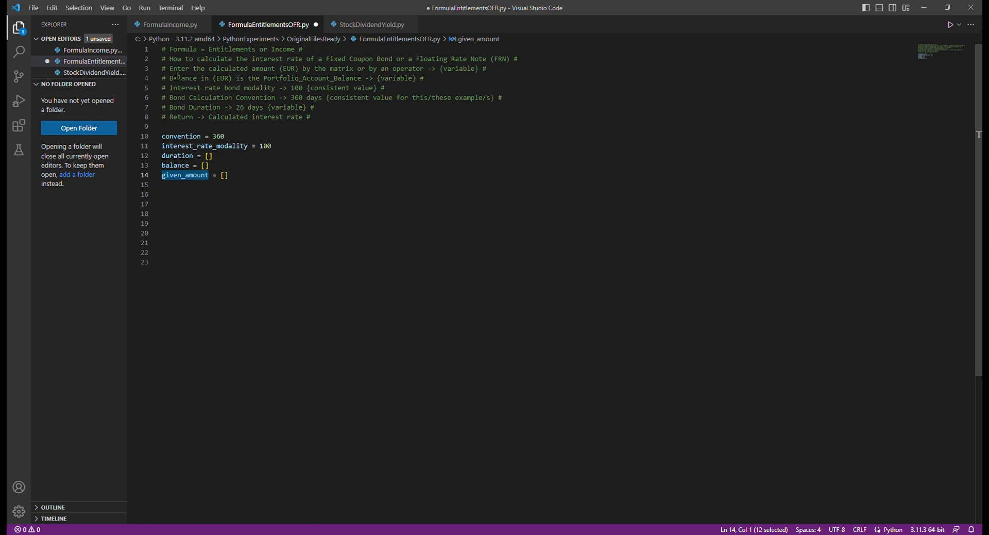
{"action": "left_click", "coordinate": [207, 175]}
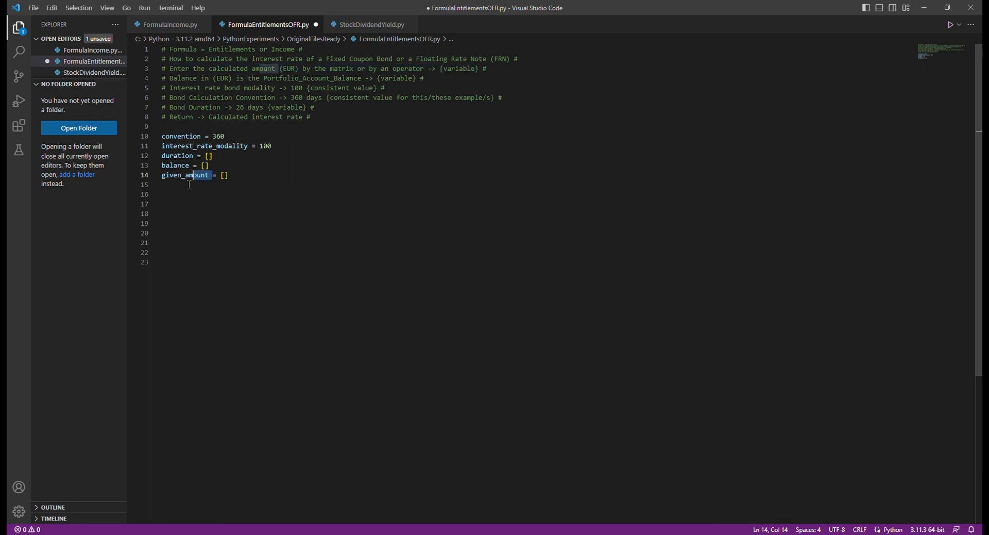
Read given_amount, duration and custody account balance via float(input(...)) prompts
{"action": "type", "text": "given"}
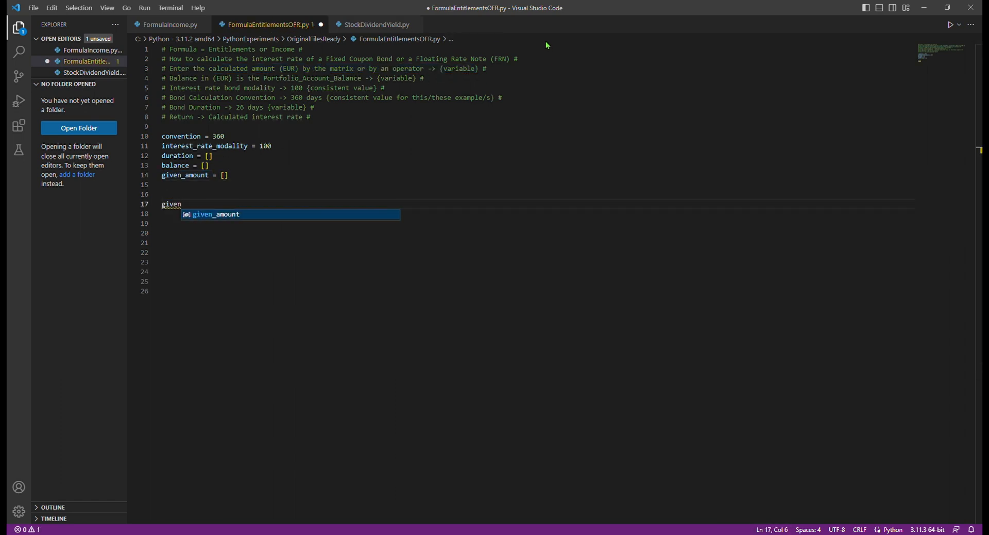
{"action": "type", "text": "_amount = float(in"}
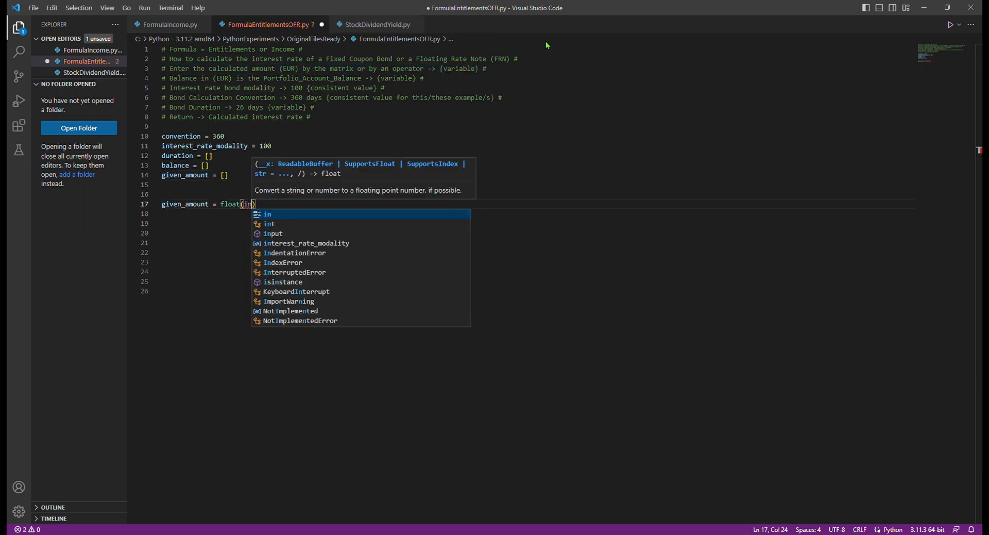
{"action": "type", "text": "put(\"Enter the \""}
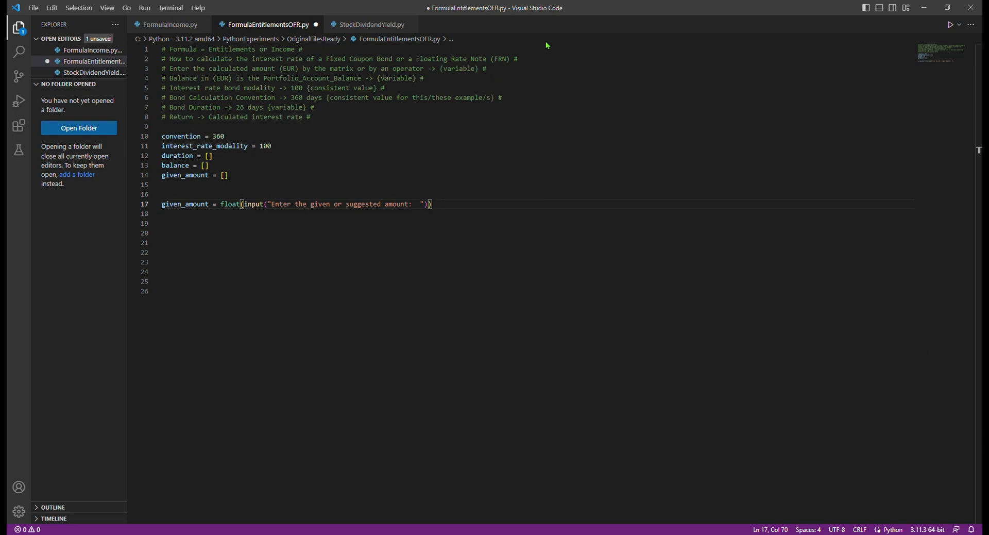
{"action": "type", "text": "duration = float(input(\"Enter the duration:"}
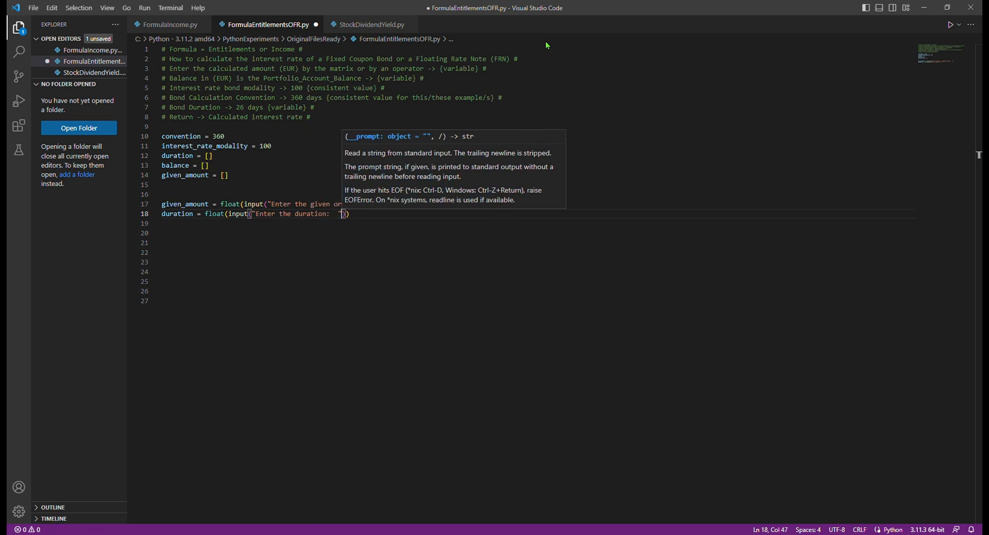
{"action": "type", "text": "balance = float(input("}
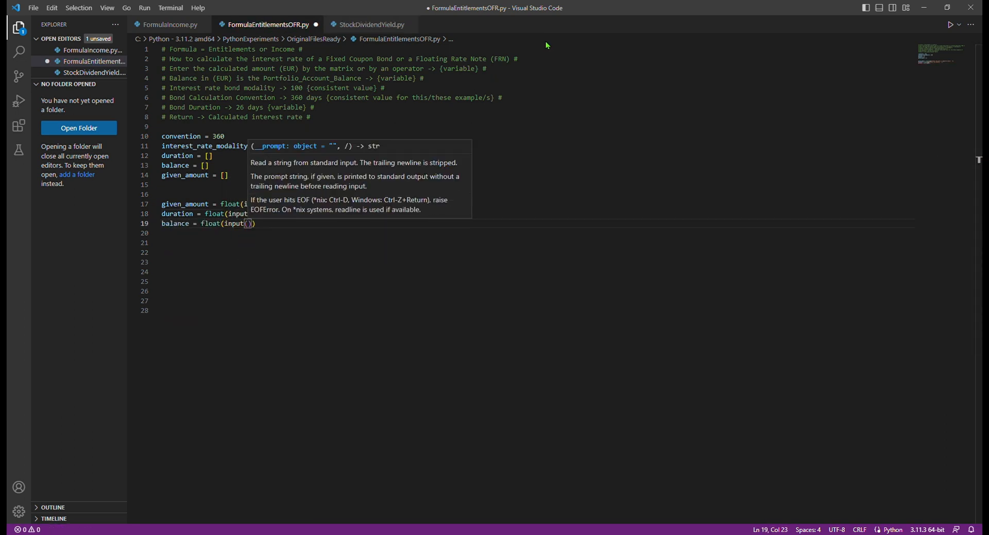
{"action": "type", "text": "\"Enter the custody\""}
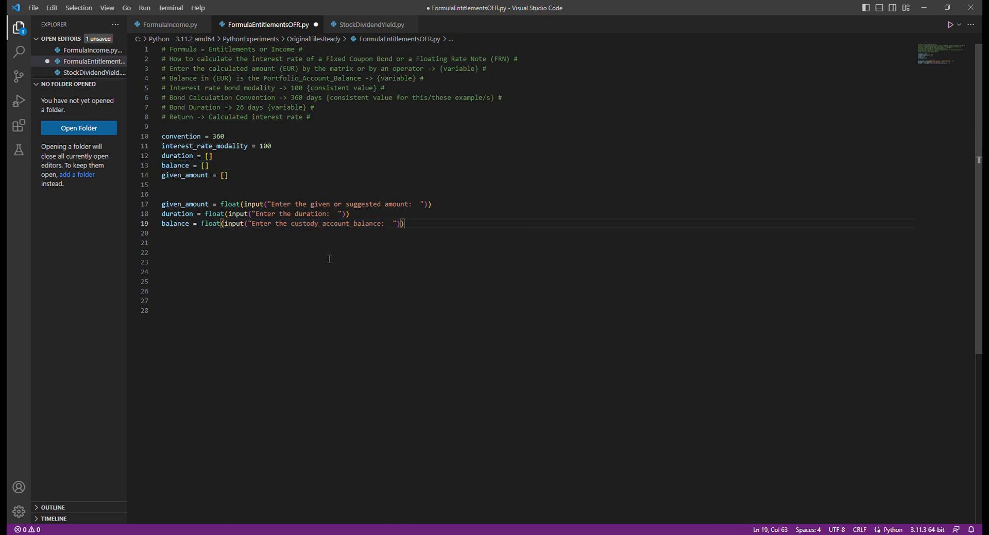
{"action": "mouse_move", "coordinate": [426, 230]}
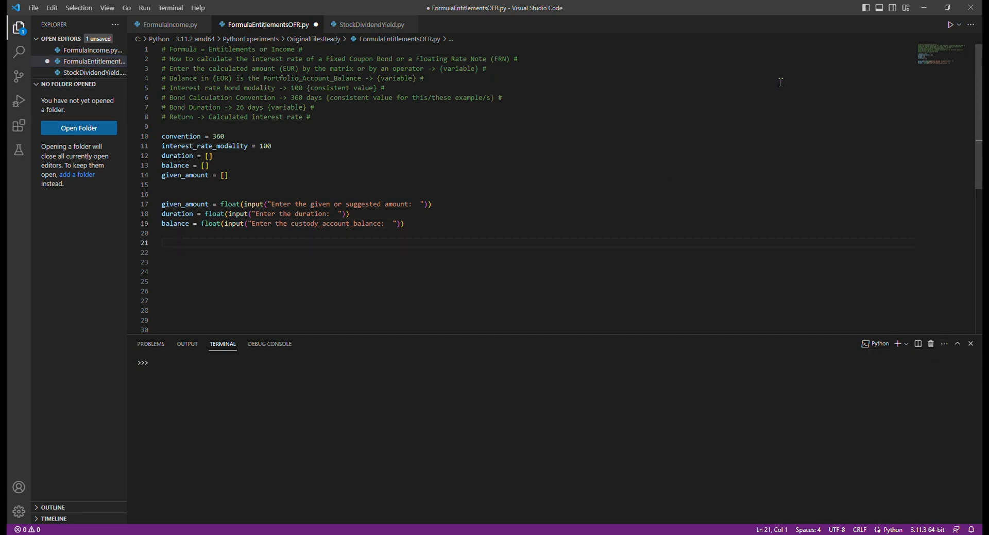
Compute interest_rate = amount * interest_rate_modality * convention / balance / duration
{"action": "type", "text": "interest_rate = given_amount"}
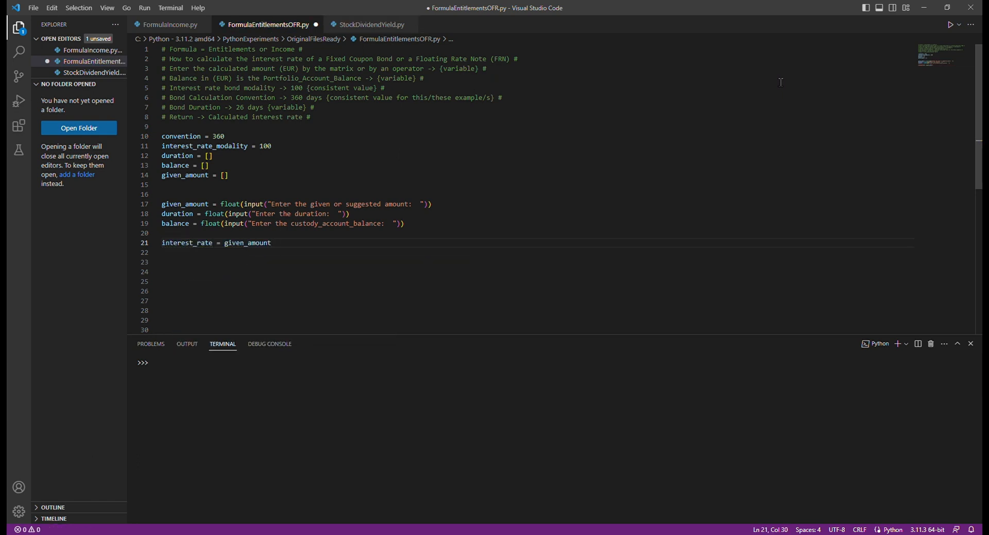
{"action": "type", "text": "* interest_rate_modality *"}
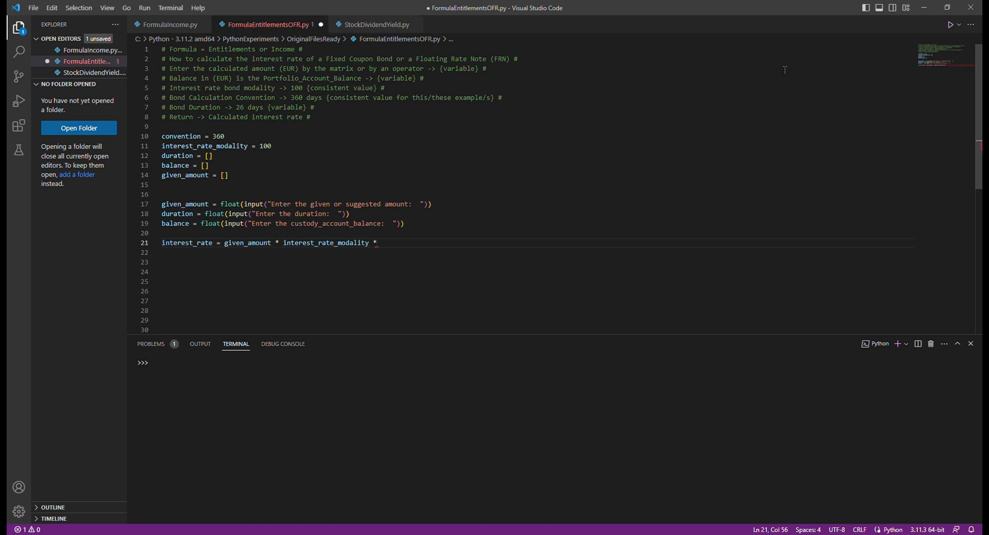
{"action": "type", "text": "convention / ba"}
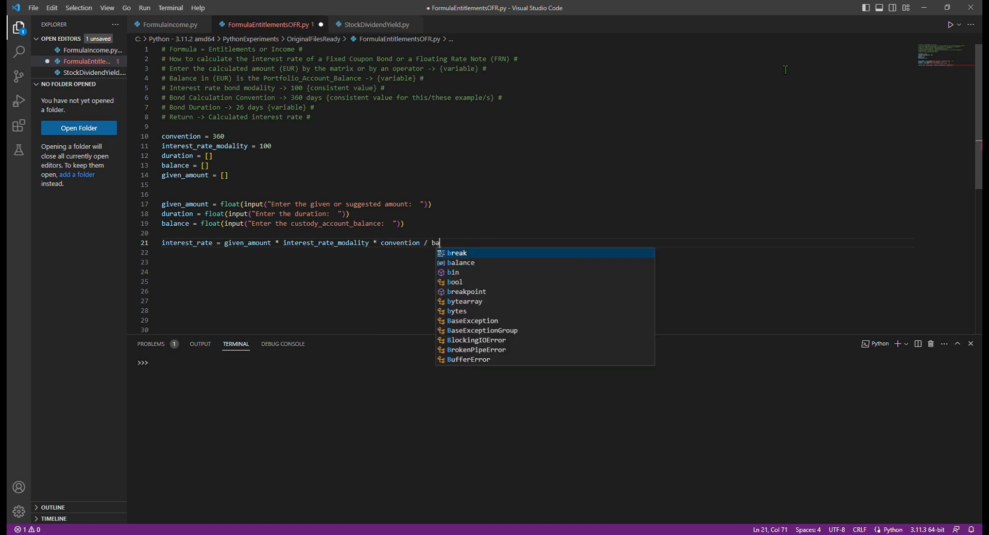
{"action": "type", "text": "lance / duration"}
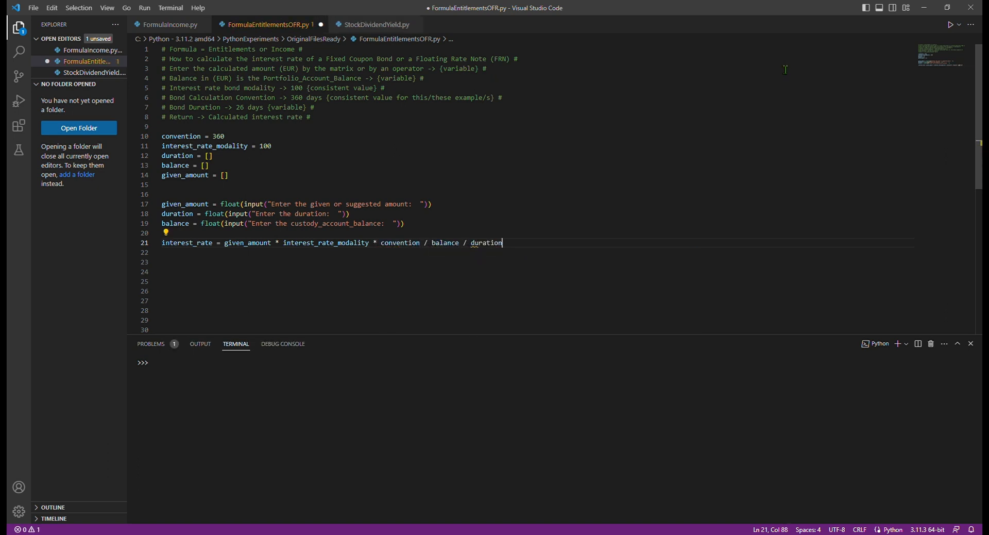
Print "The interest_rate is: {:.2f}%" formatted with interest_rate
{"action": "type", "text": "print()"}
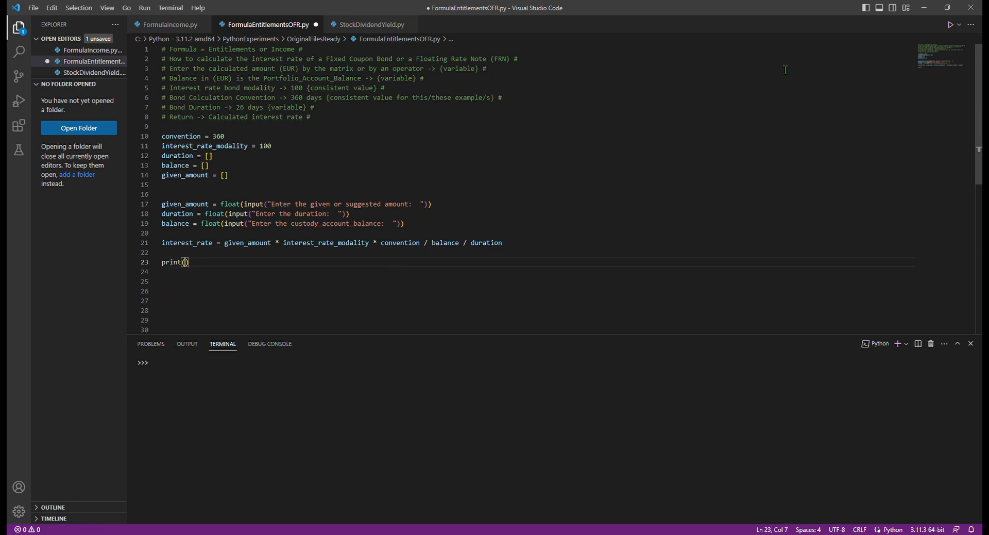
{"action": "type", "text": "\"The interest\""}
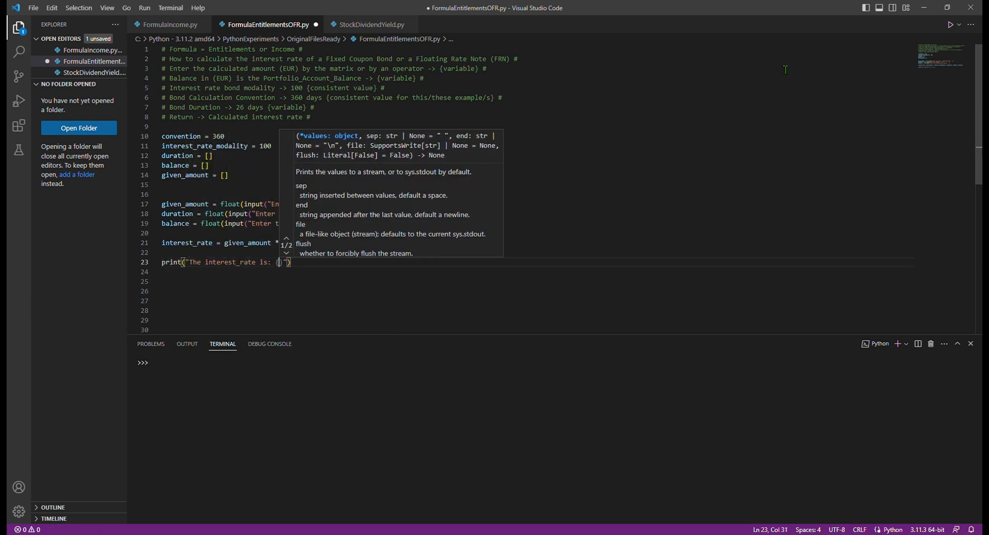
{"action": "type", "text": ":.2f"}
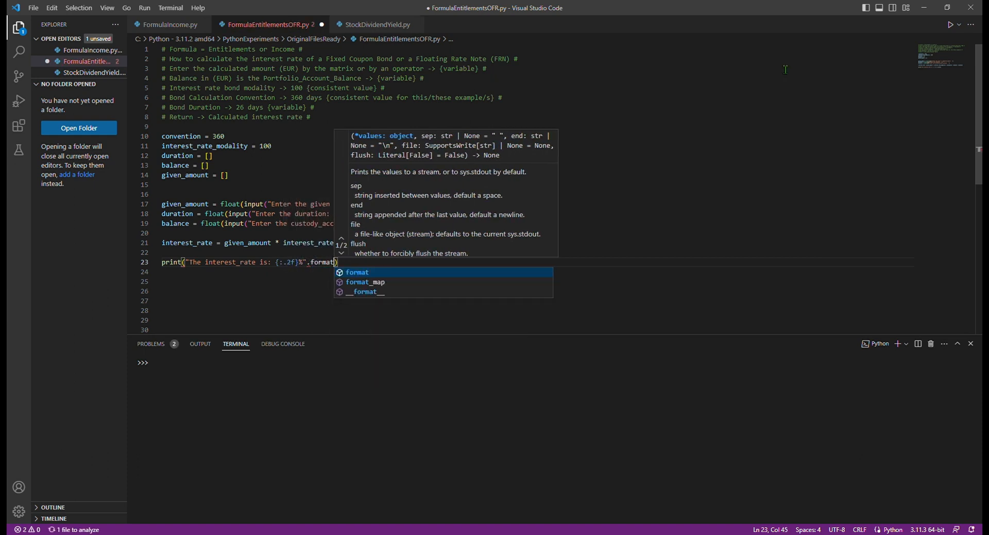
{"action": "type", "text": "(interest_rate"}
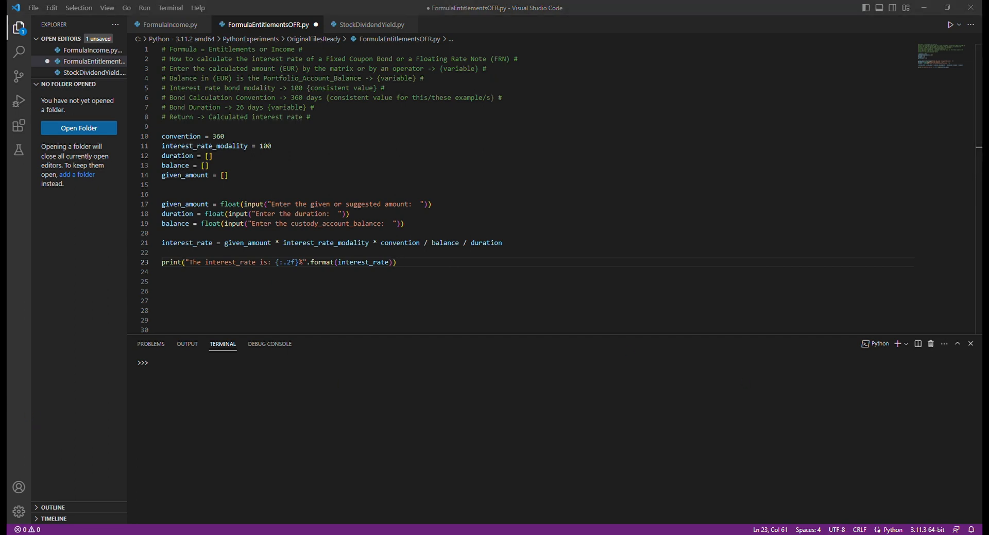
Toggle the terminal panel so a fresh PowerShell prompt sits below the script
{"action": "left_click", "coordinate": [34, 8]}
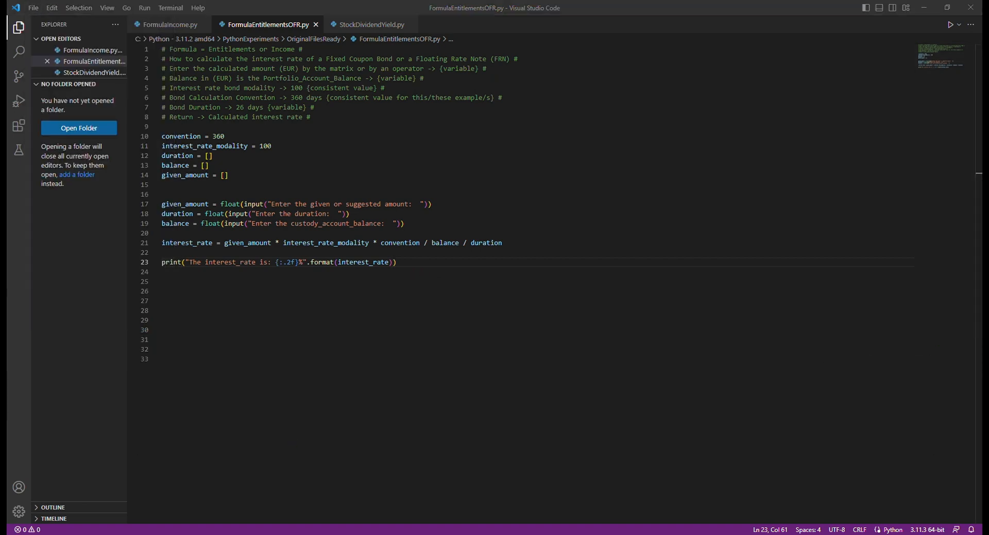
{"action": "mouse_move", "coordinate": [268, 346]}
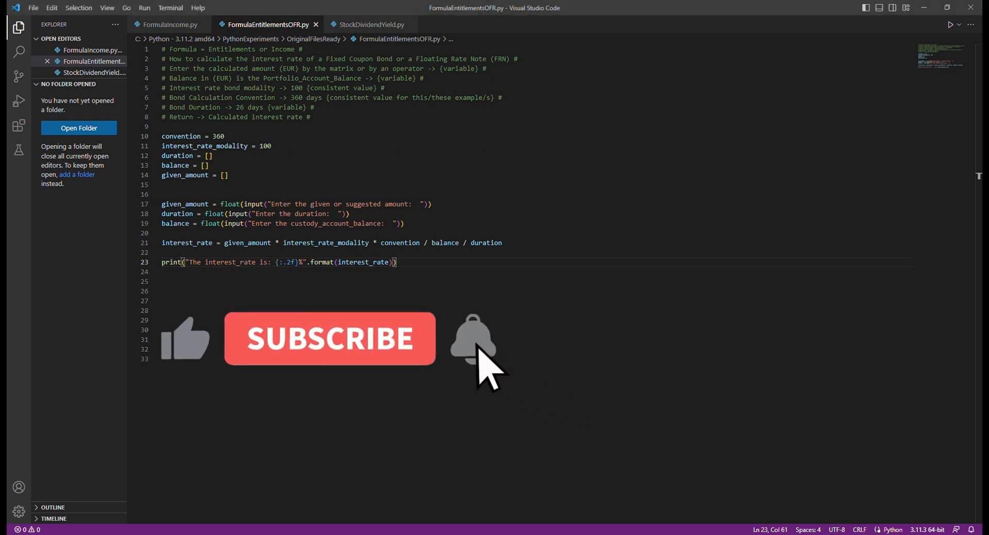
{"action": "left_click", "coordinate": [330, 338]}
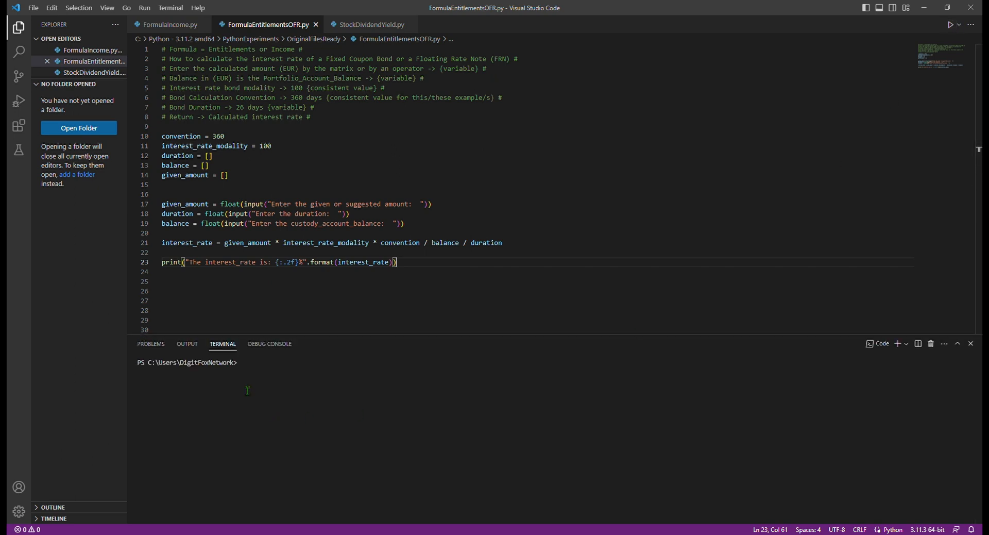
Run the script and enter amount 947.90 and duration 26
{"action": "left_click", "coordinate": [950, 24]}
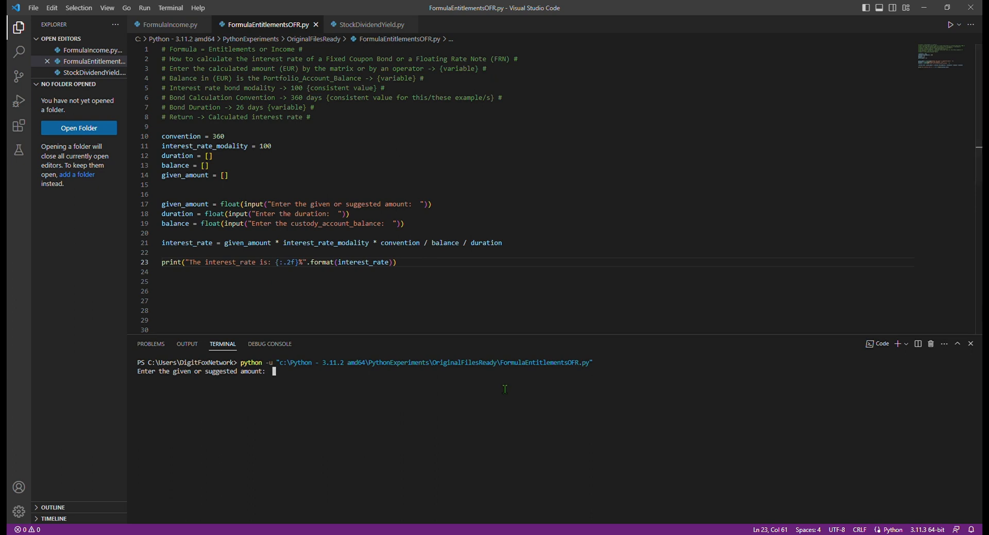
{"action": "type", "text": "947."}
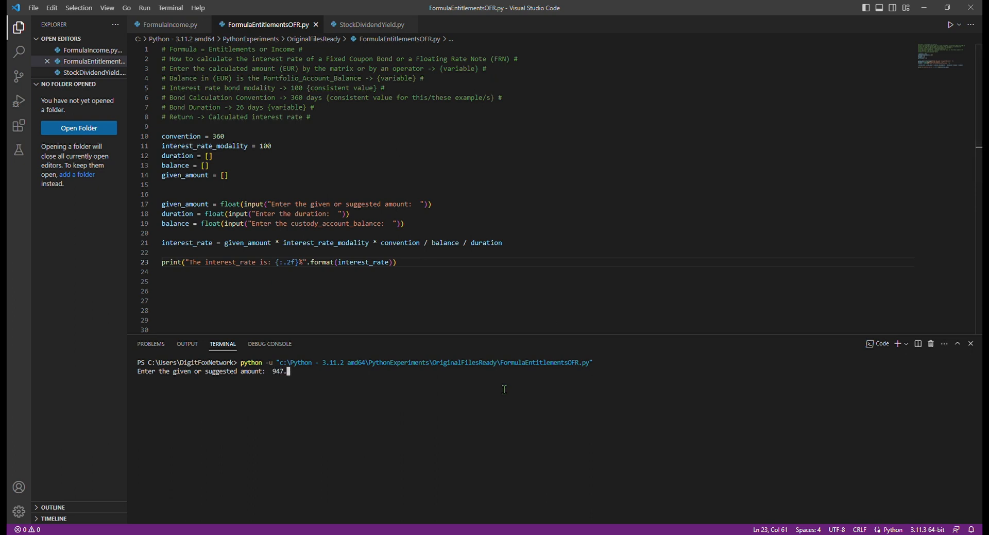
{"action": "type", "text": "90 EUR"}
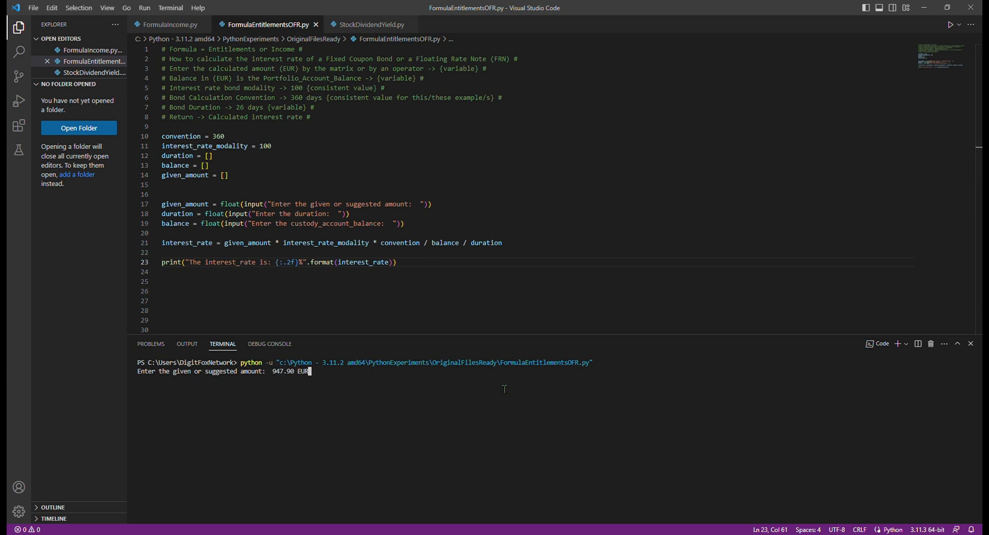
{"action": "key", "text": "Backspace"}
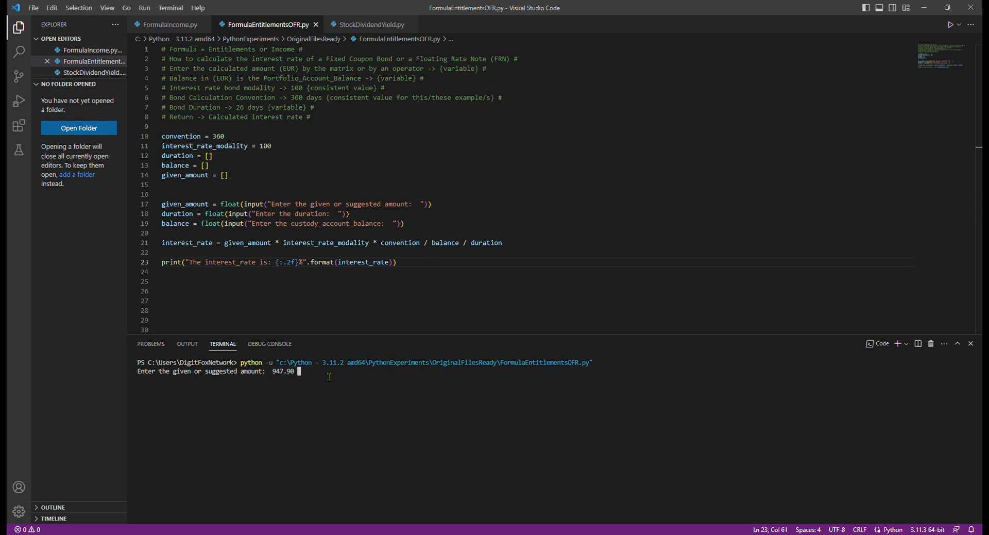
{"action": "key", "text": "Enter"}
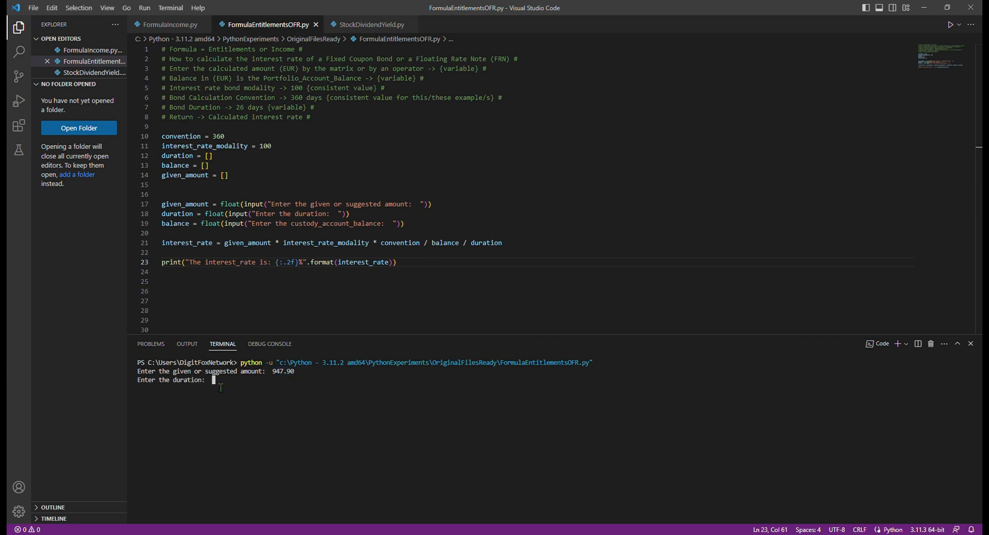
{"action": "type", "text": "26"}
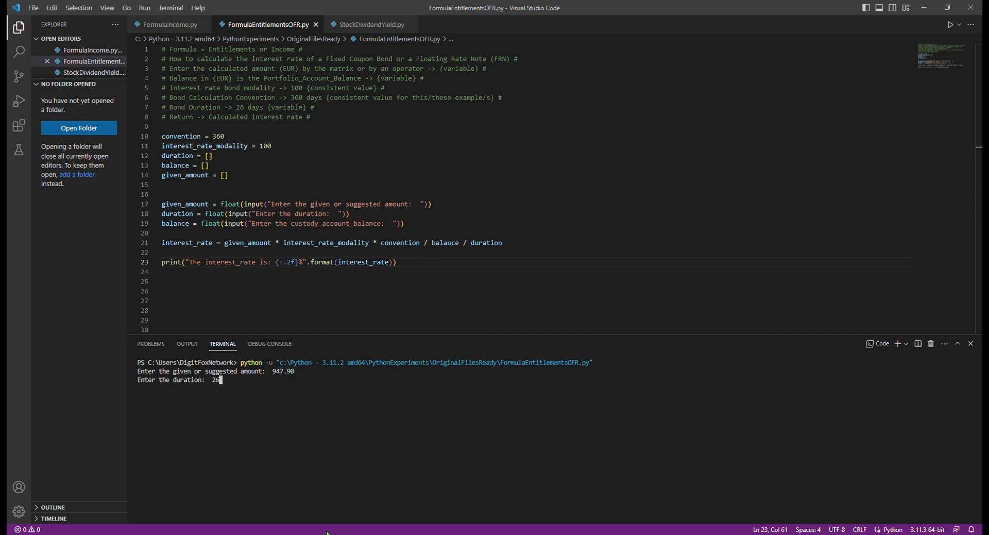
{"action": "type", "text": "days"}
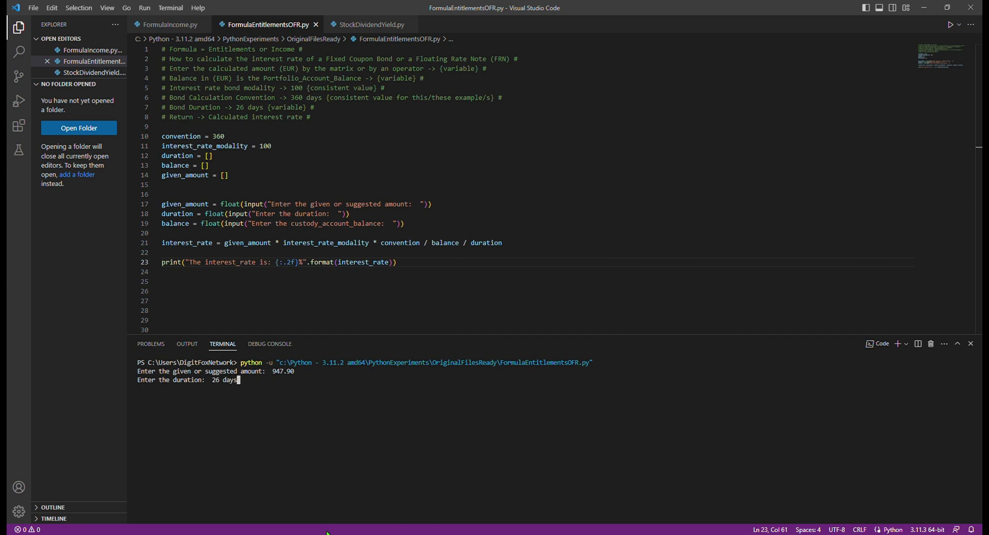
{"action": "key", "text": "Enter"}
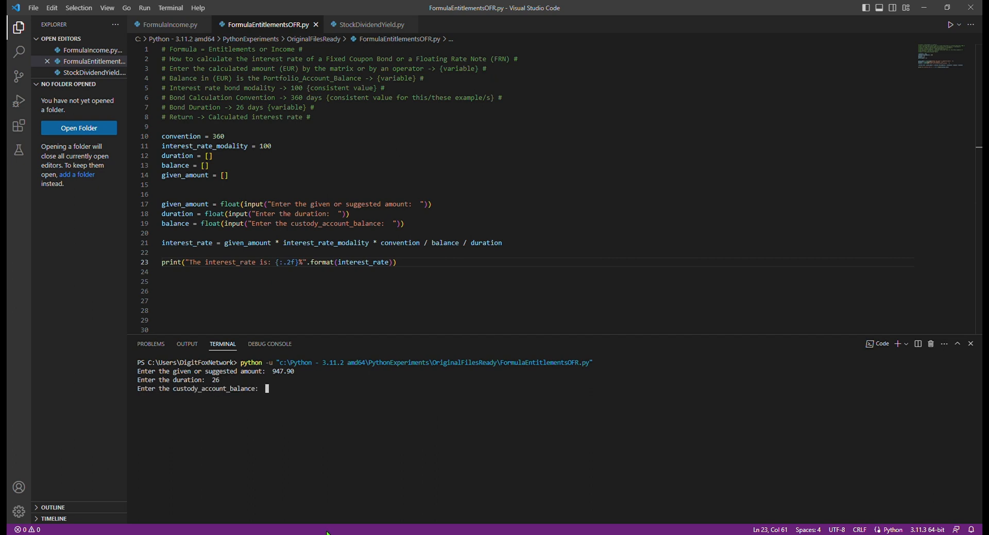
Enter balance 250000, highlight the 5.25% result, and close the terminal
{"action": "type", "text": "EUR"}
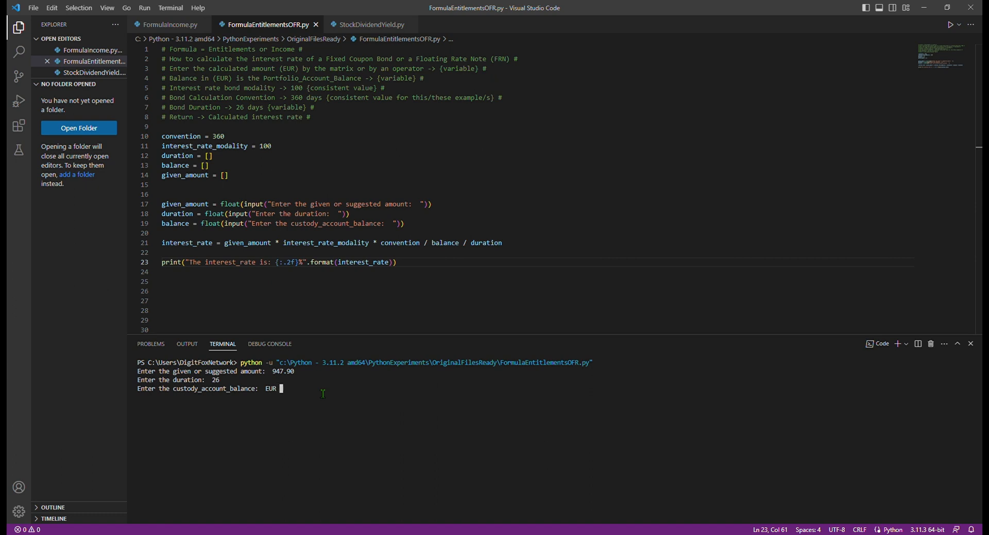
{"action": "type", "text": "250000"}
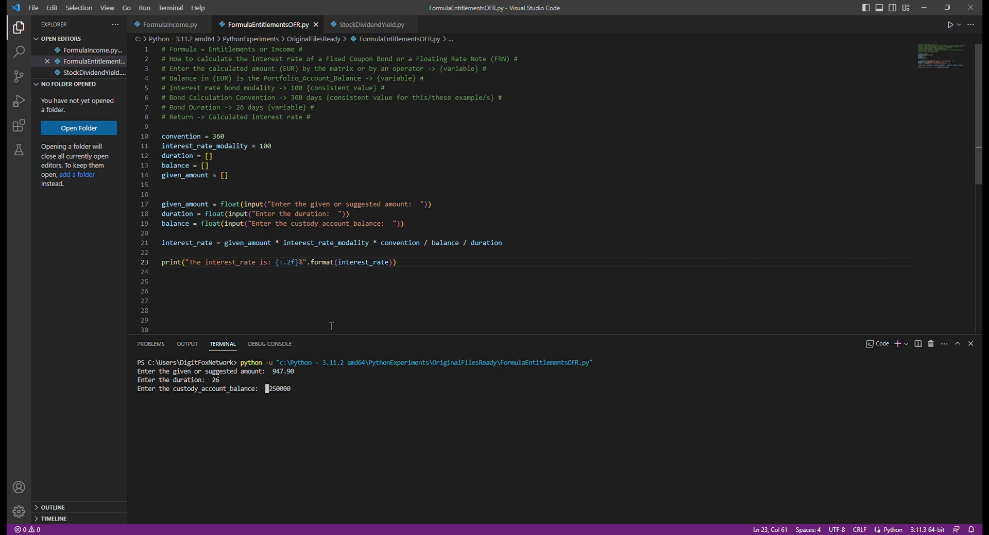
{"action": "mouse_move", "coordinate": [310, 395]}
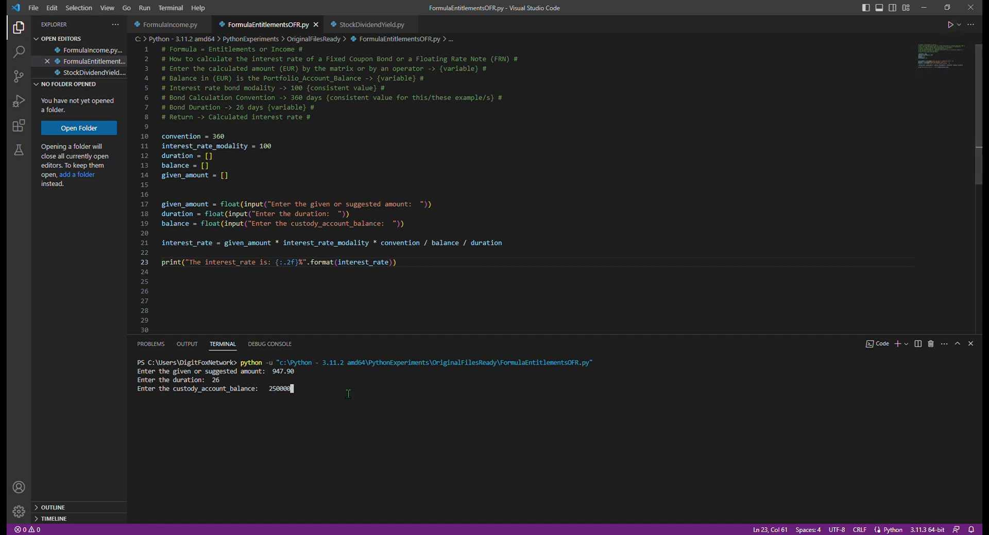
{"action": "key", "text": "Enter"}
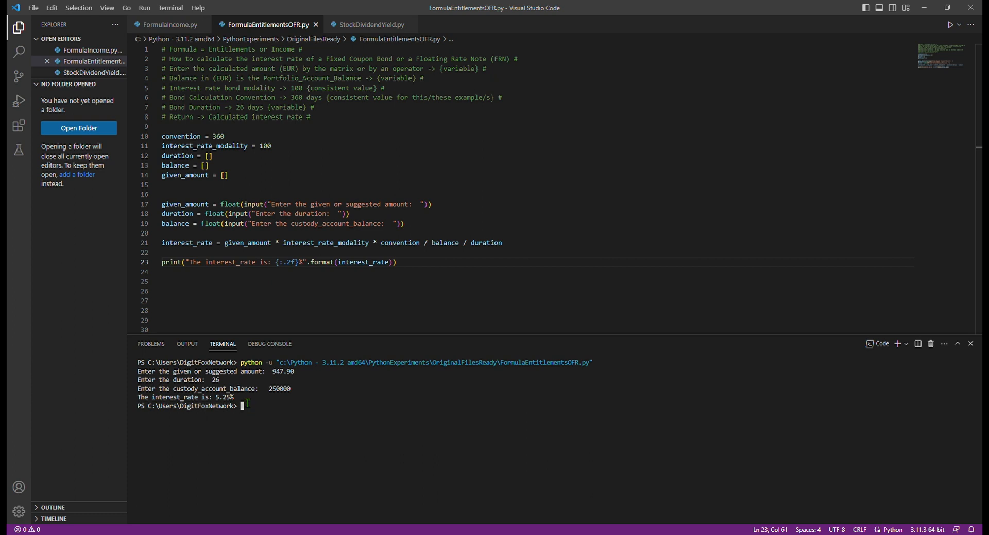
{"action": "double_click", "coordinate": [222, 397]}
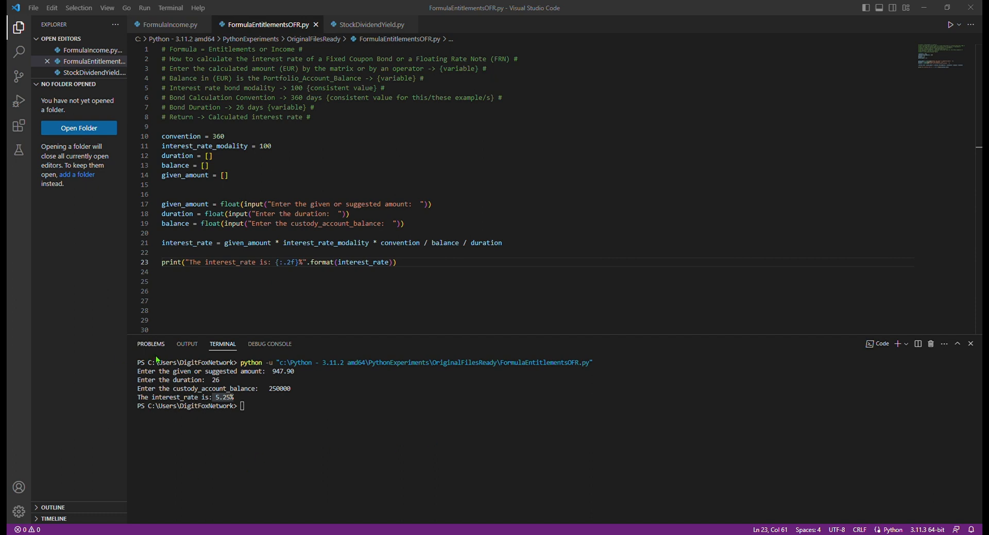
{"action": "left_click", "coordinate": [944, 343]}
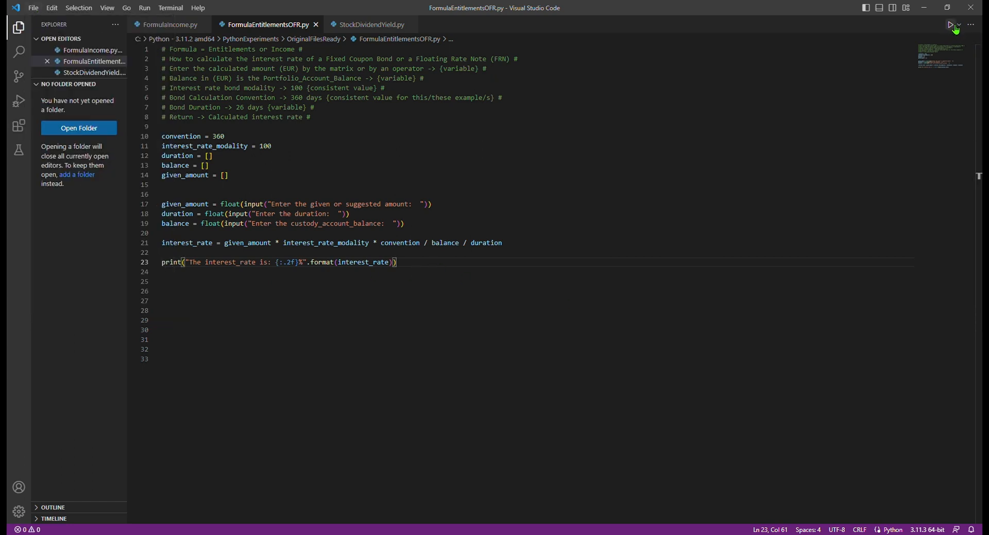
Rerun the script and enter the amount 850.25
{"action": "left_click", "coordinate": [951, 24]}
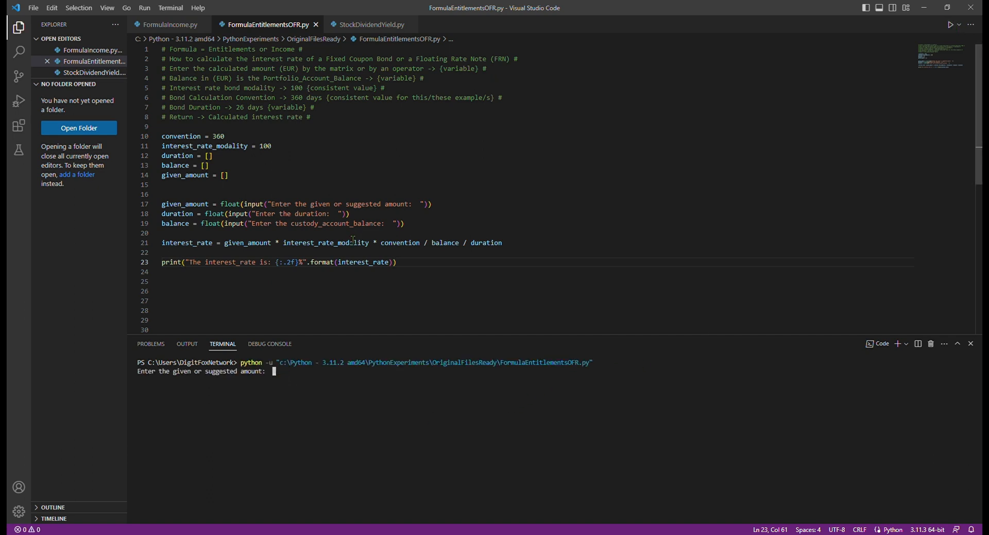
{"action": "type", "text": "850"}
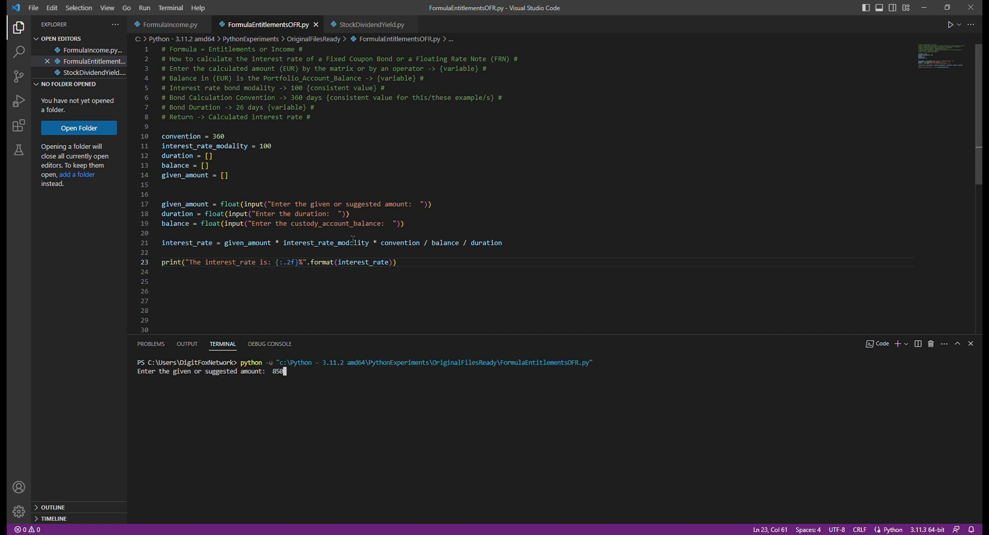
{"action": "type", "text": ".25"}
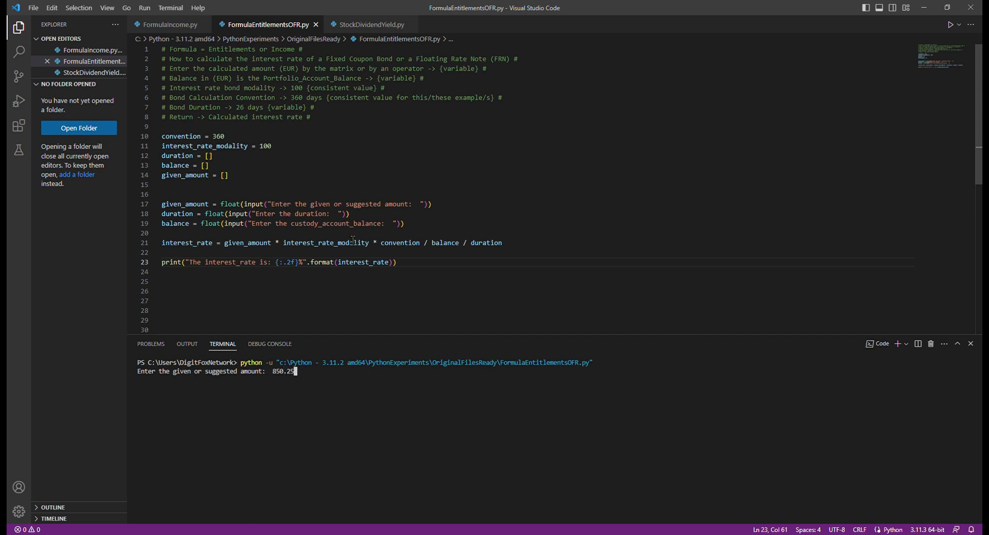
{"action": "type", "text": "EUR"}
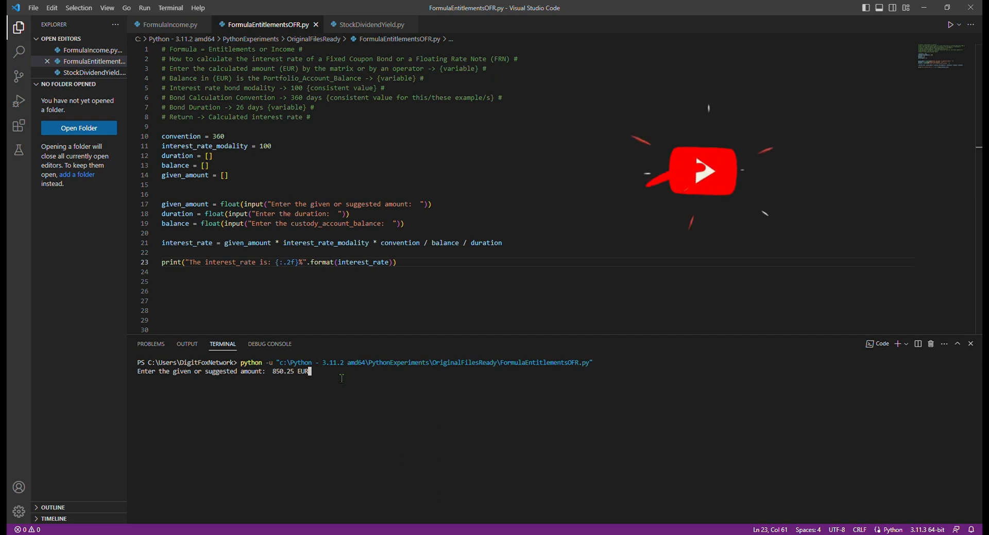
{"action": "key", "text": "Enter"}
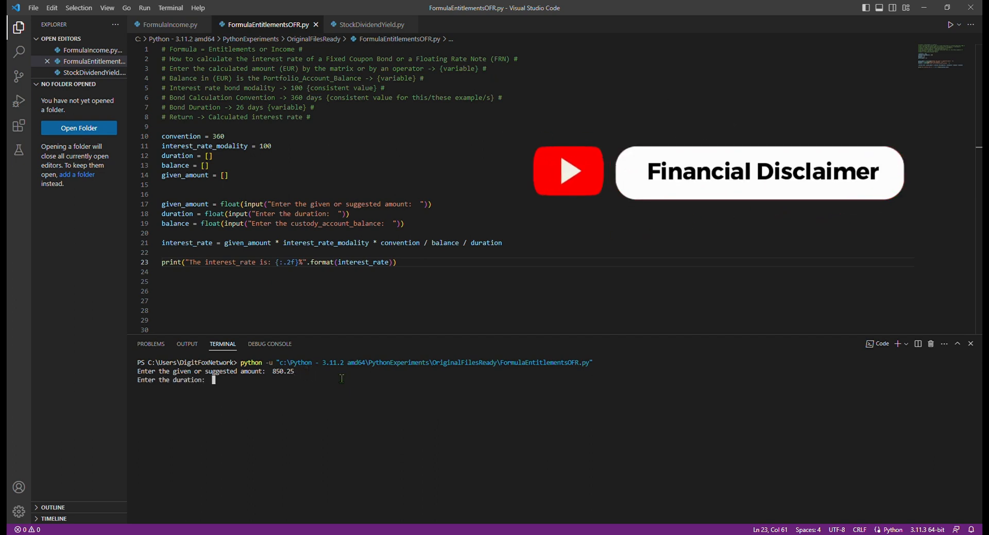
Enter duration 27 and balance 275000 to get the 4.12% rate
{"action": "type", "text": "27 days"}
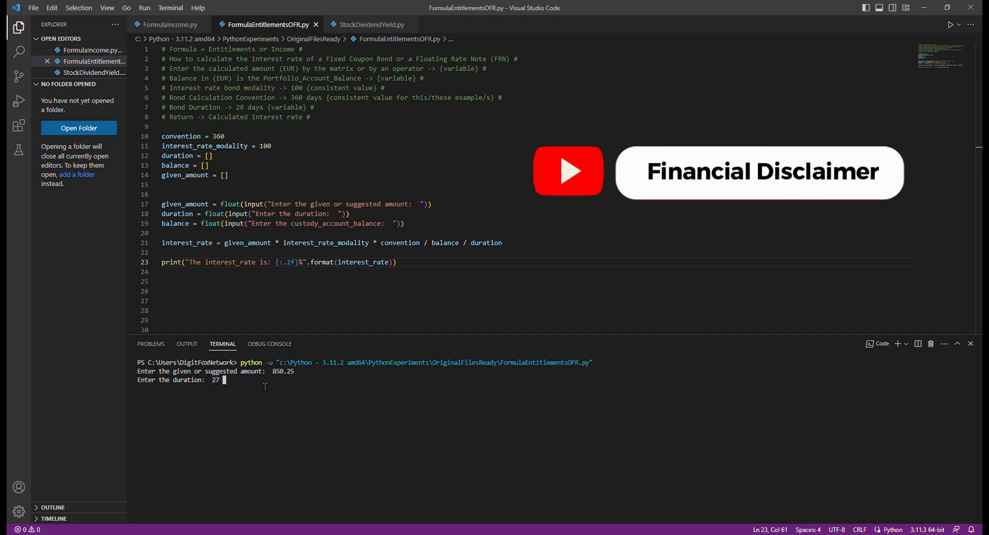
{"action": "key", "text": "Enter"}
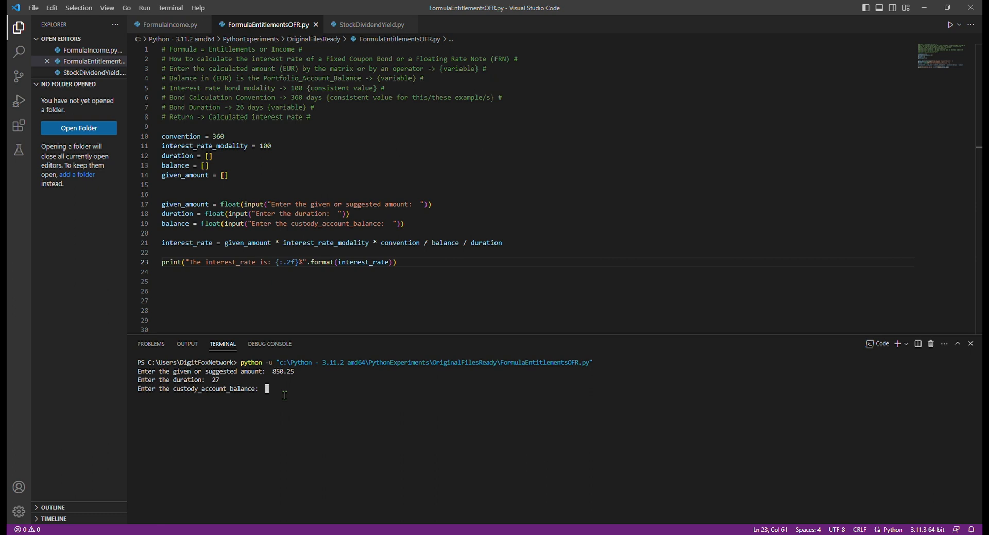
{"action": "type", "text": "275000"}
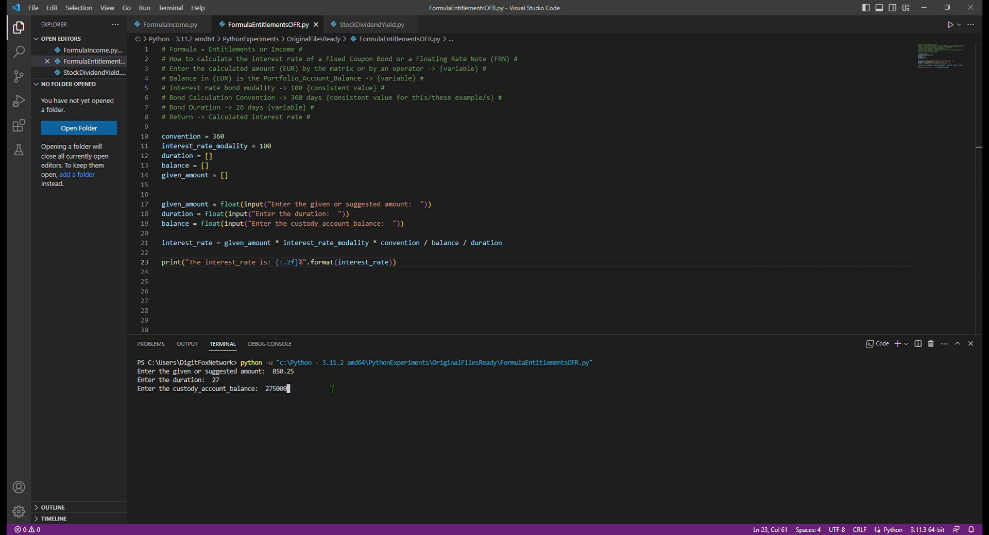
{"action": "key", "text": "Enter"}
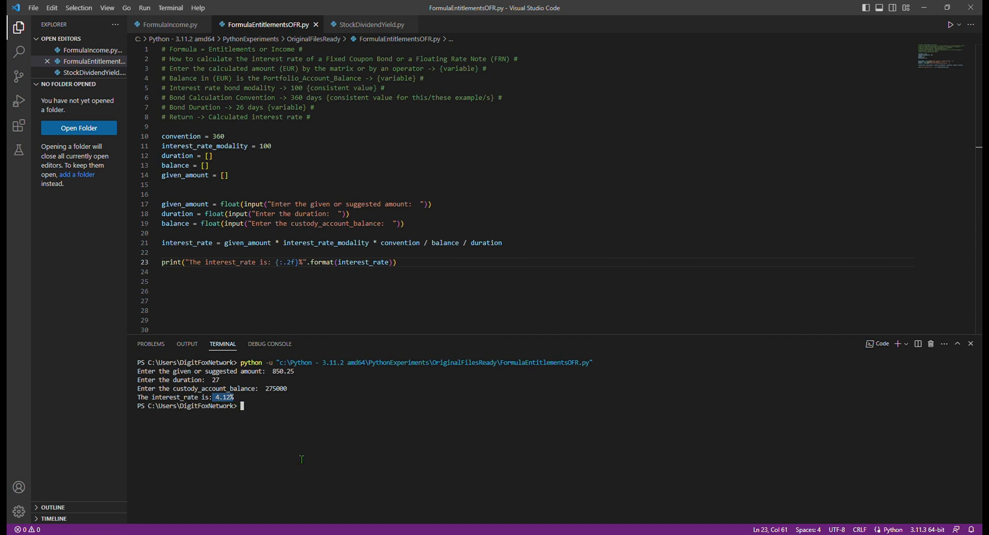
{"action": "mouse_move", "coordinate": [839, 513]}
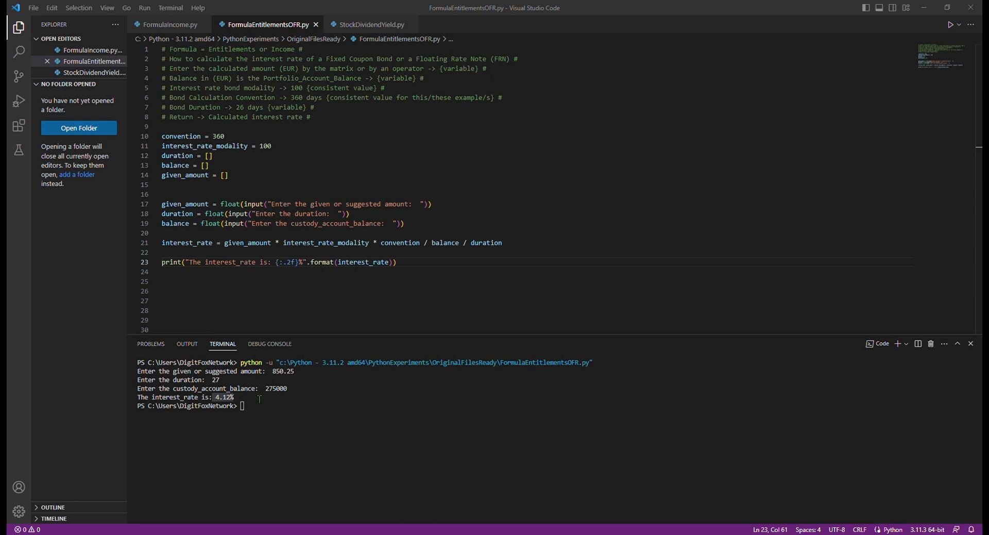
{"action": "double_click", "coordinate": [225, 397]}
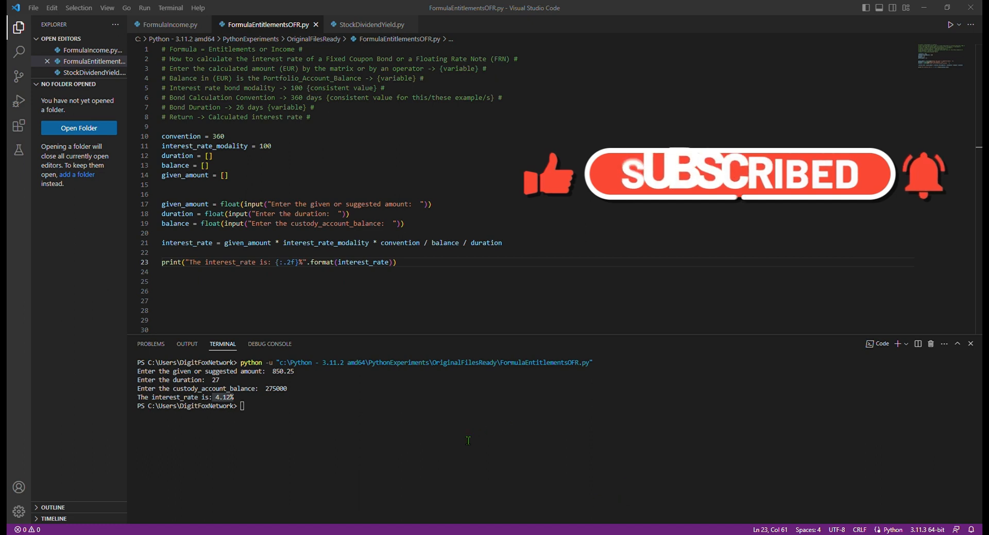
{"action": "mouse_move", "coordinate": [935, 507]}
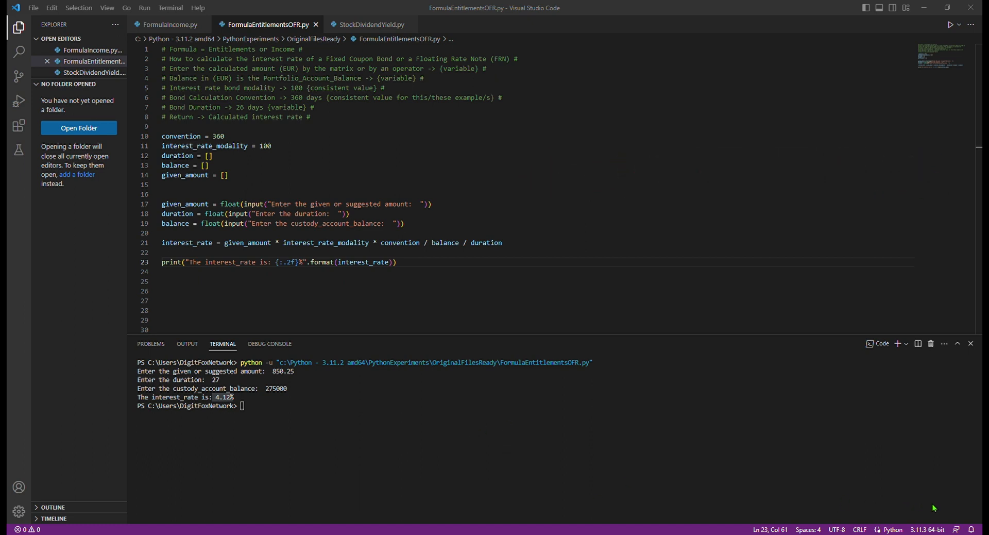